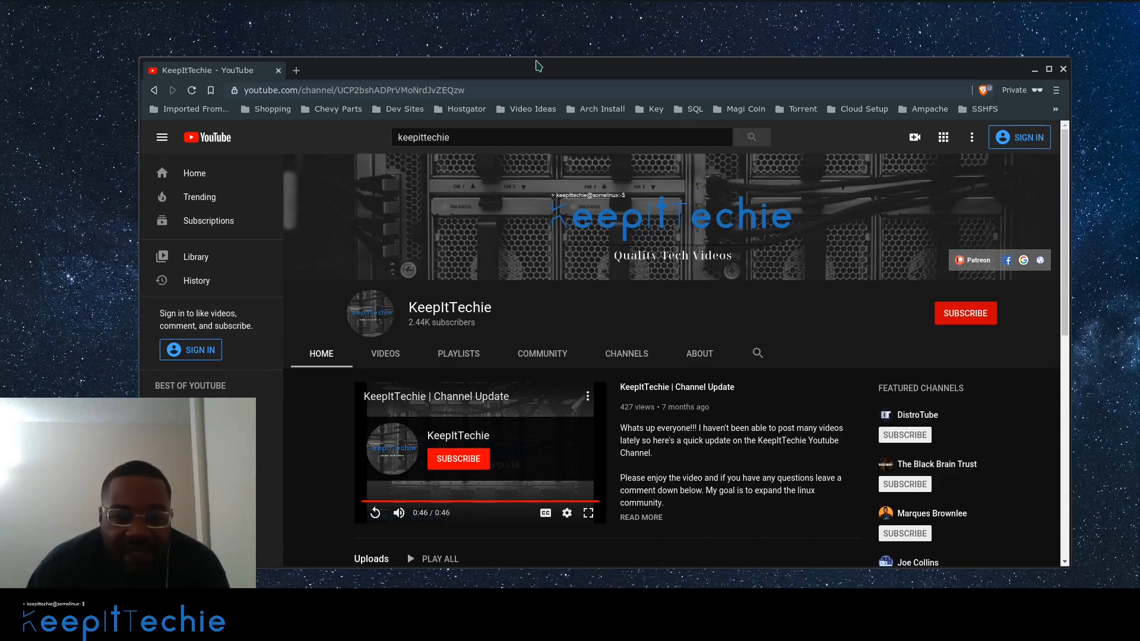
pyautogui.moveTo(316, 51)
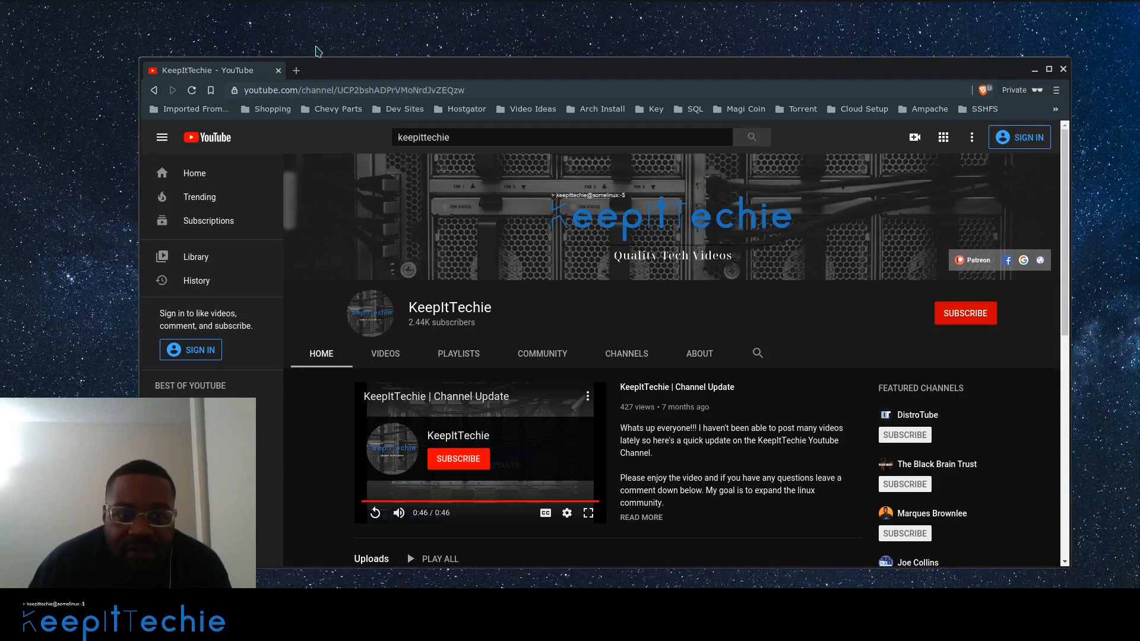
pyautogui.moveTo(296, 70)
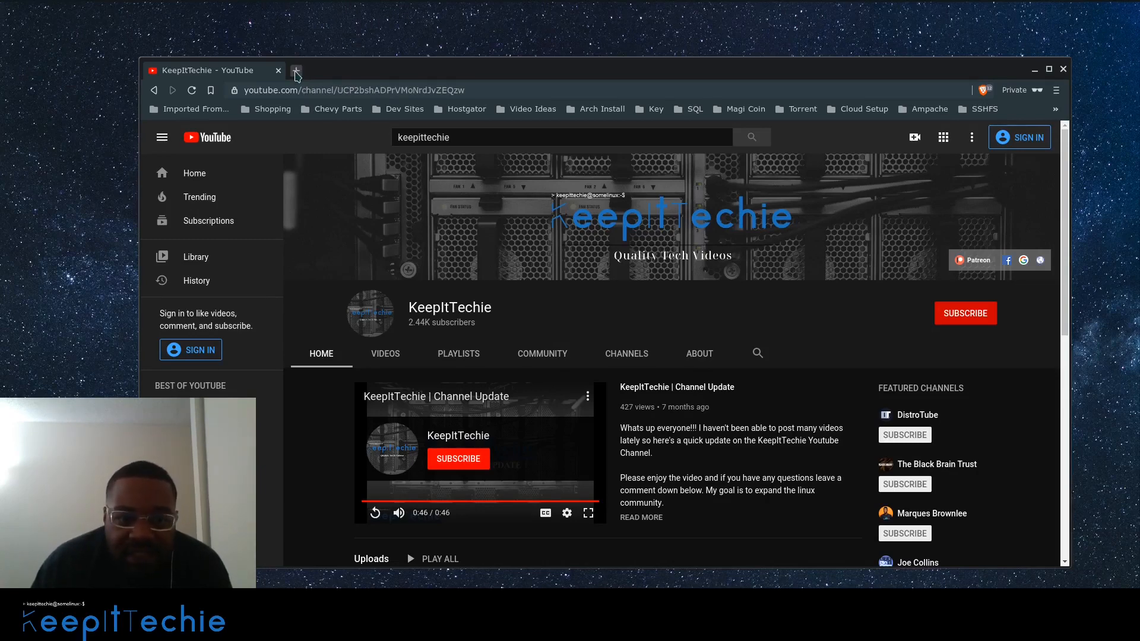
# - Search DuckDuckGo for OBS in a new tab and open the Open Broadcaster Software site
pyautogui.click(295, 70)
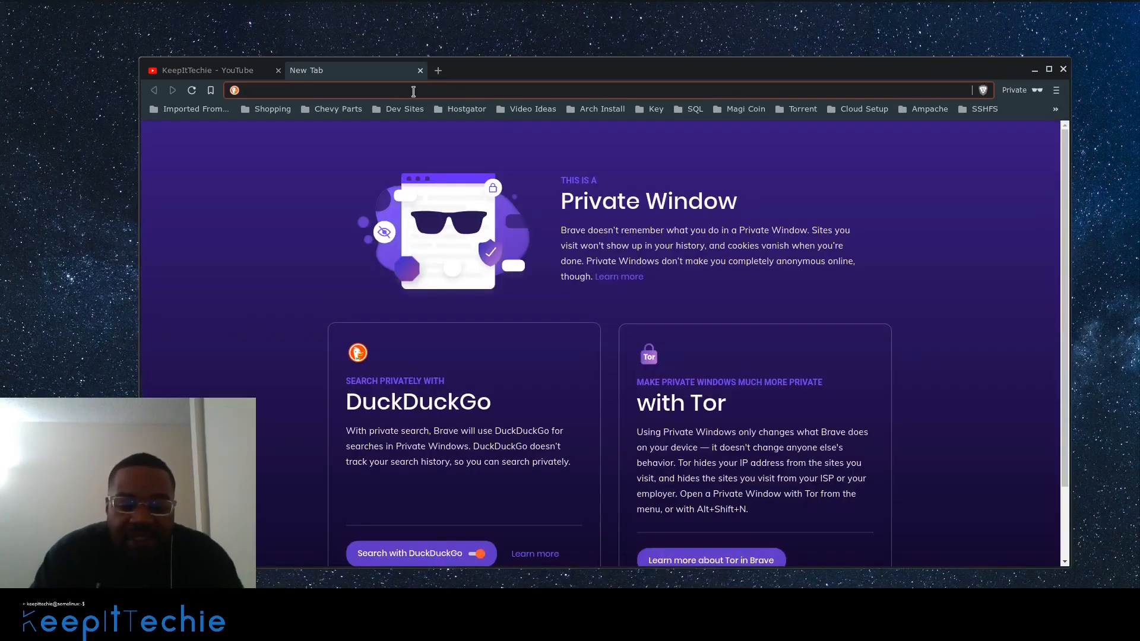
pyautogui.write('obs+video&t=brave')
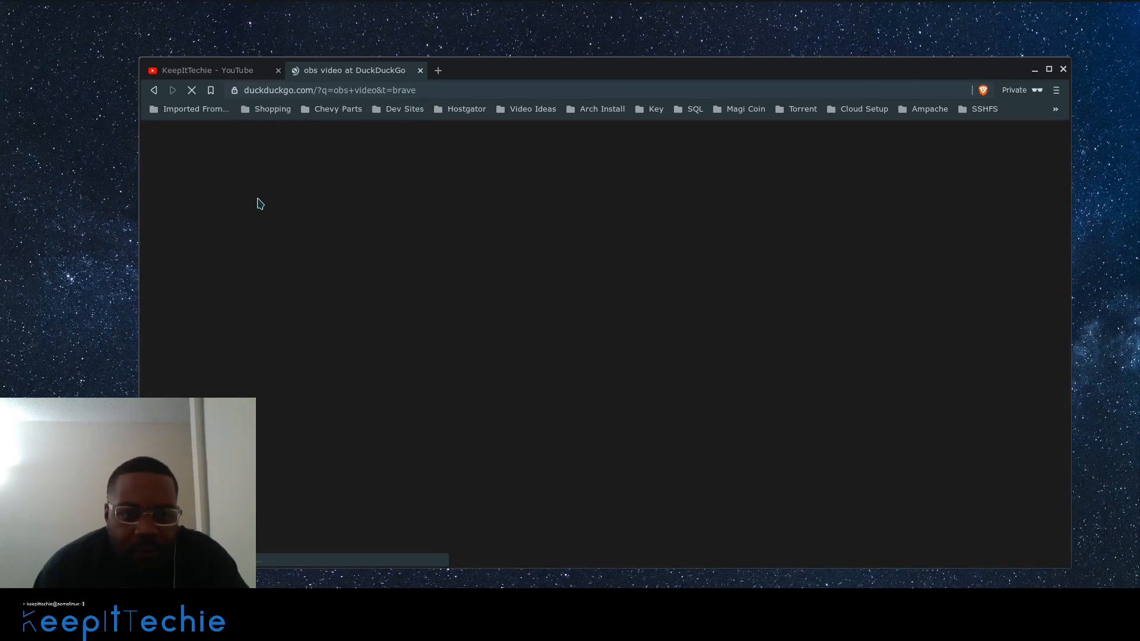
pyautogui.moveTo(261, 189)
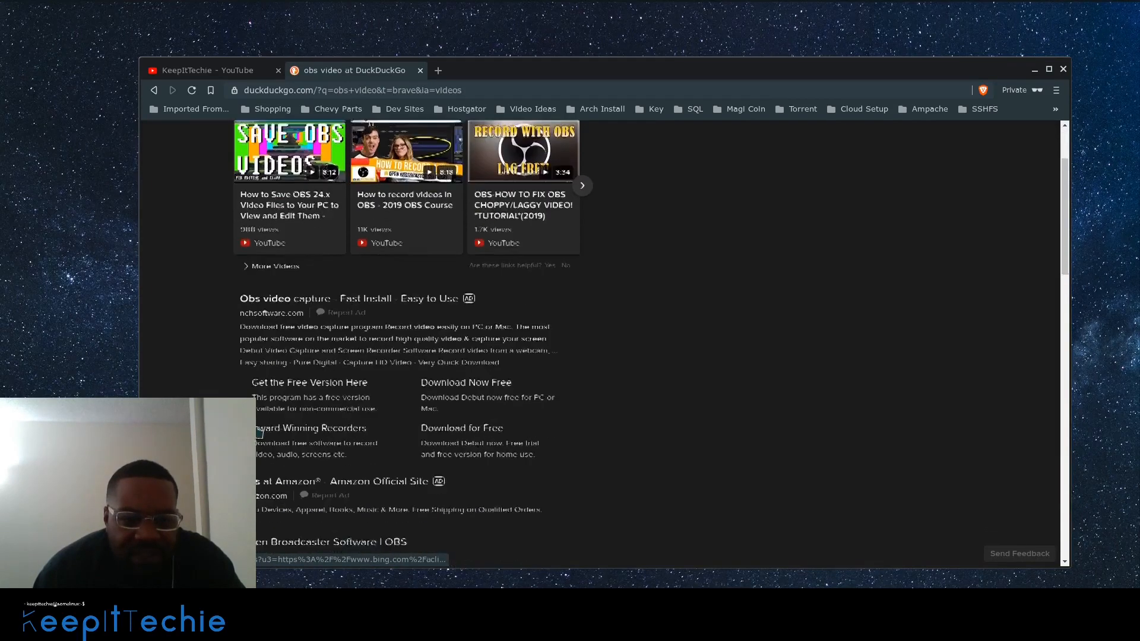
pyautogui.scroll(-3)
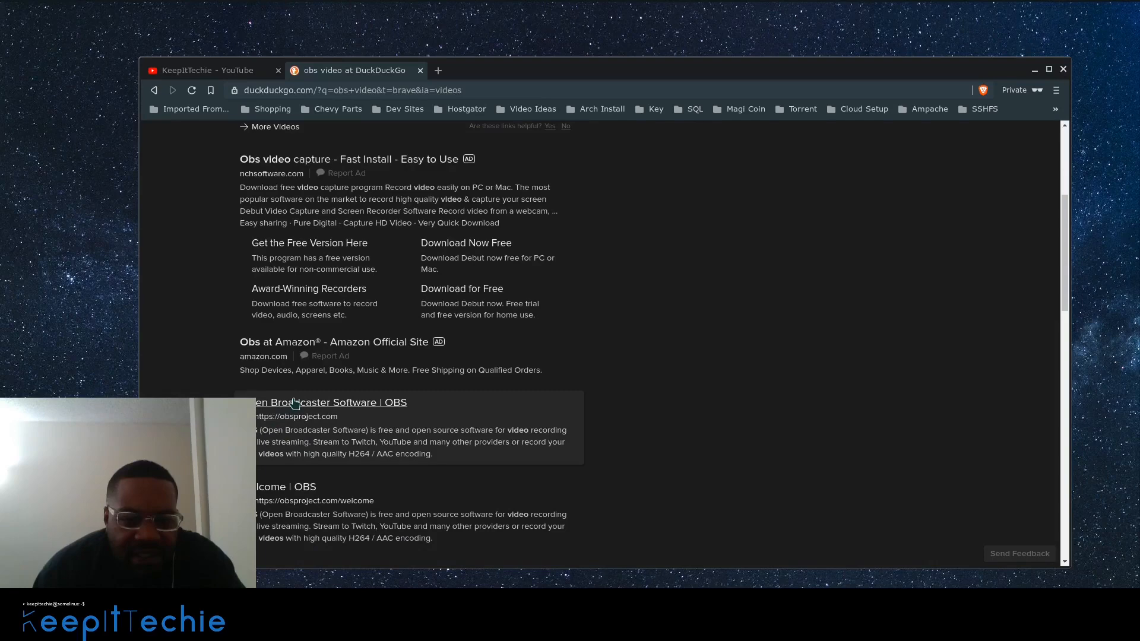
pyautogui.click(329, 403)
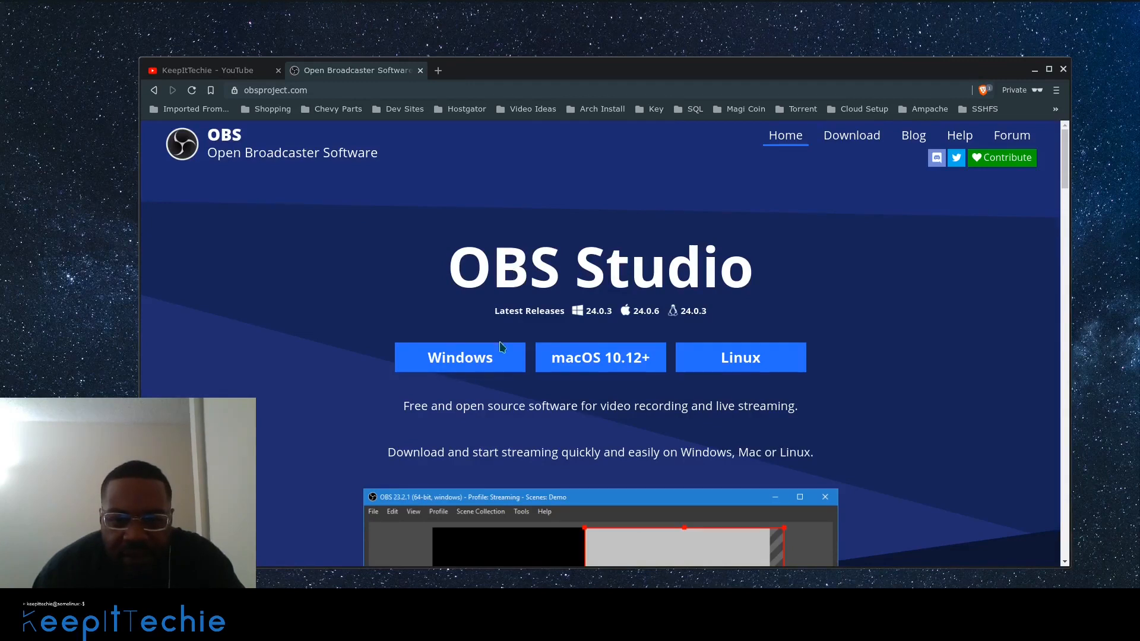
pyautogui.moveTo(599, 358)
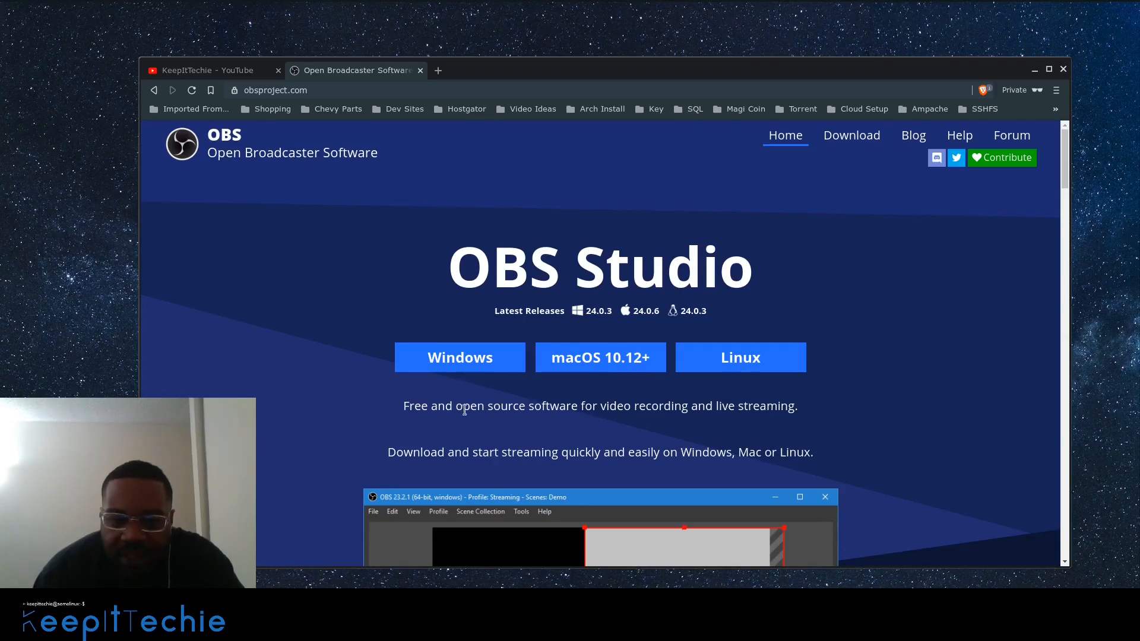
pyautogui.scroll(-3)
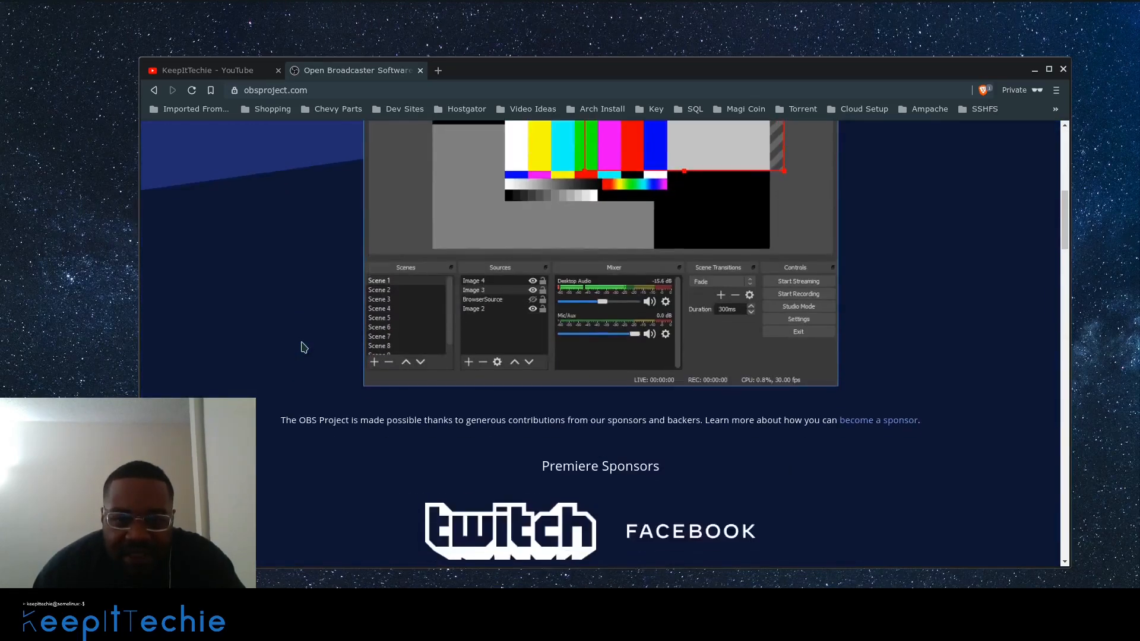
pyautogui.scroll(-3)
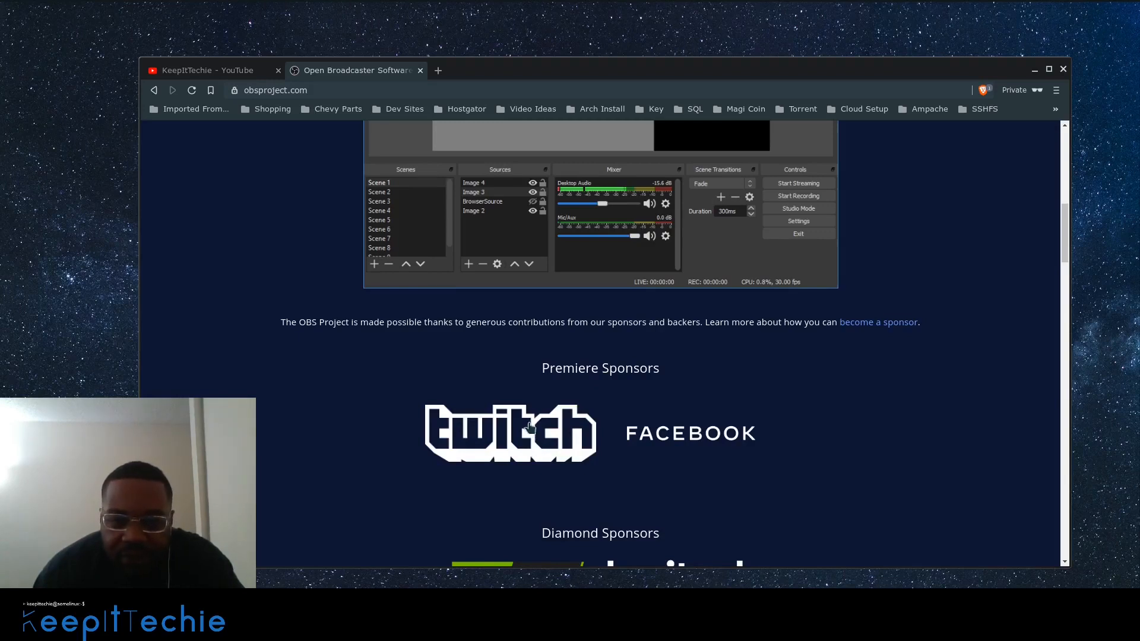
pyautogui.moveTo(537, 372)
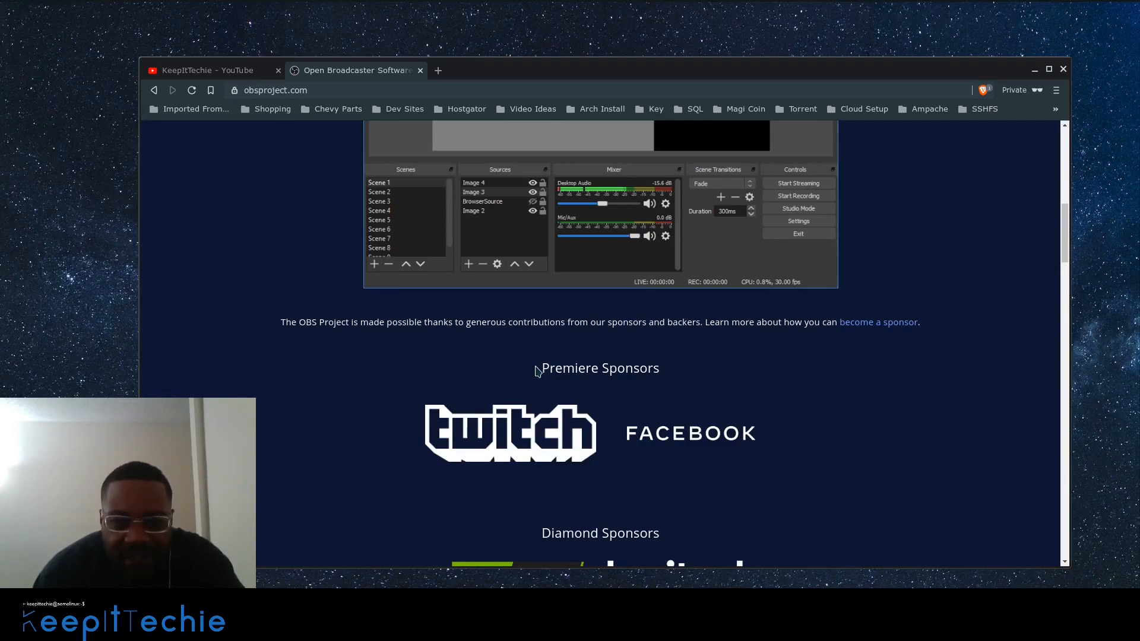
pyautogui.scroll(-3)
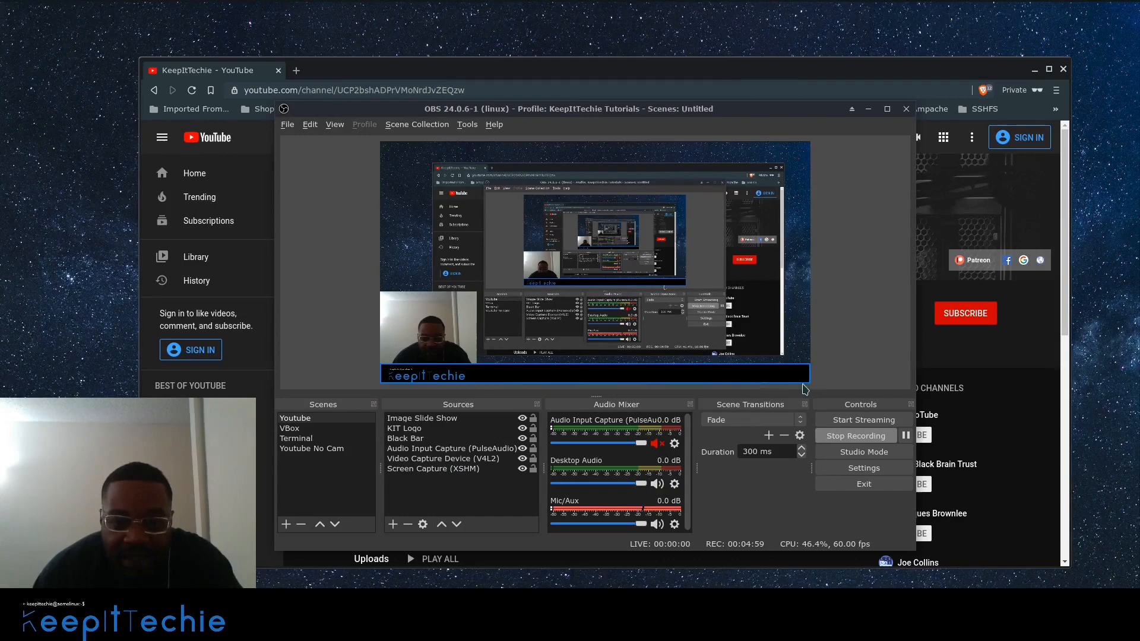
pyautogui.moveTo(670, 381)
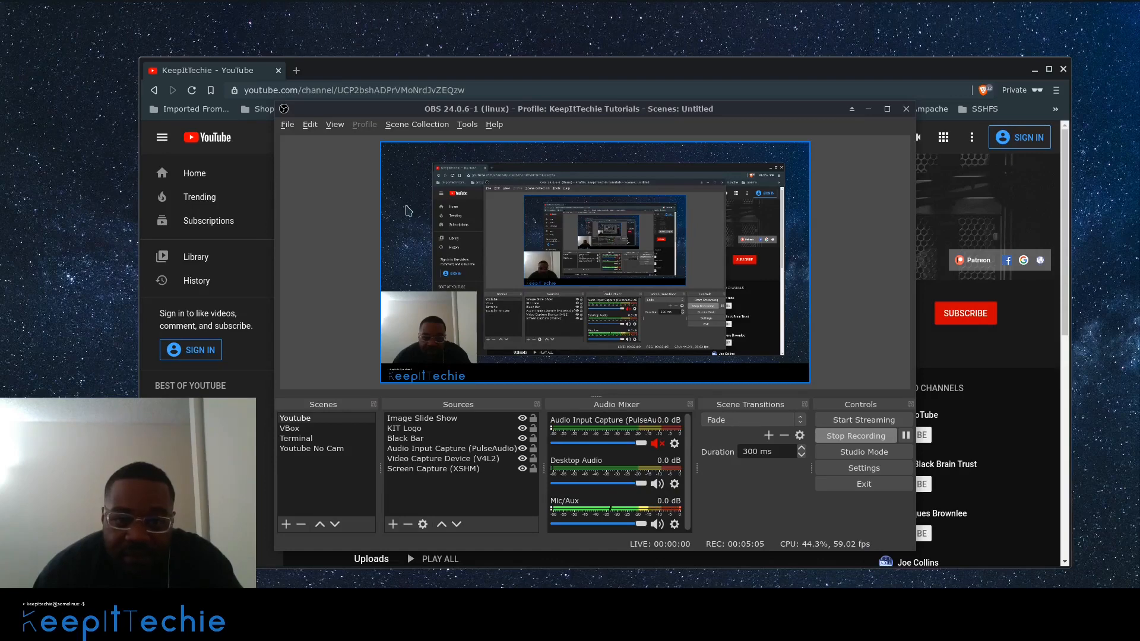
pyautogui.moveTo(572, 295)
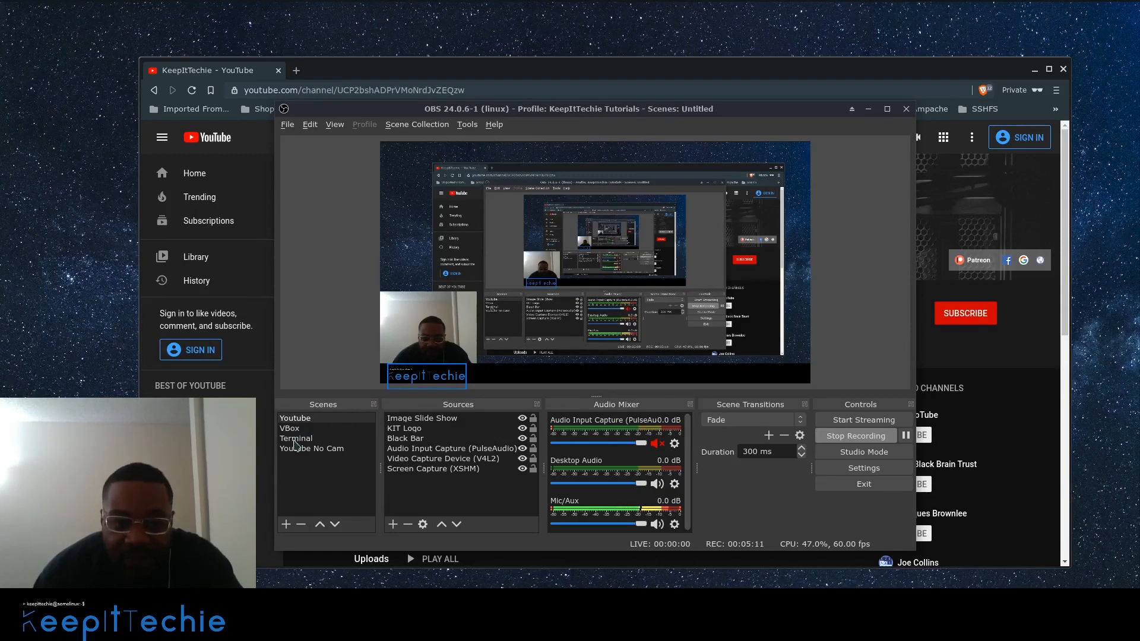
pyautogui.click(311, 449)
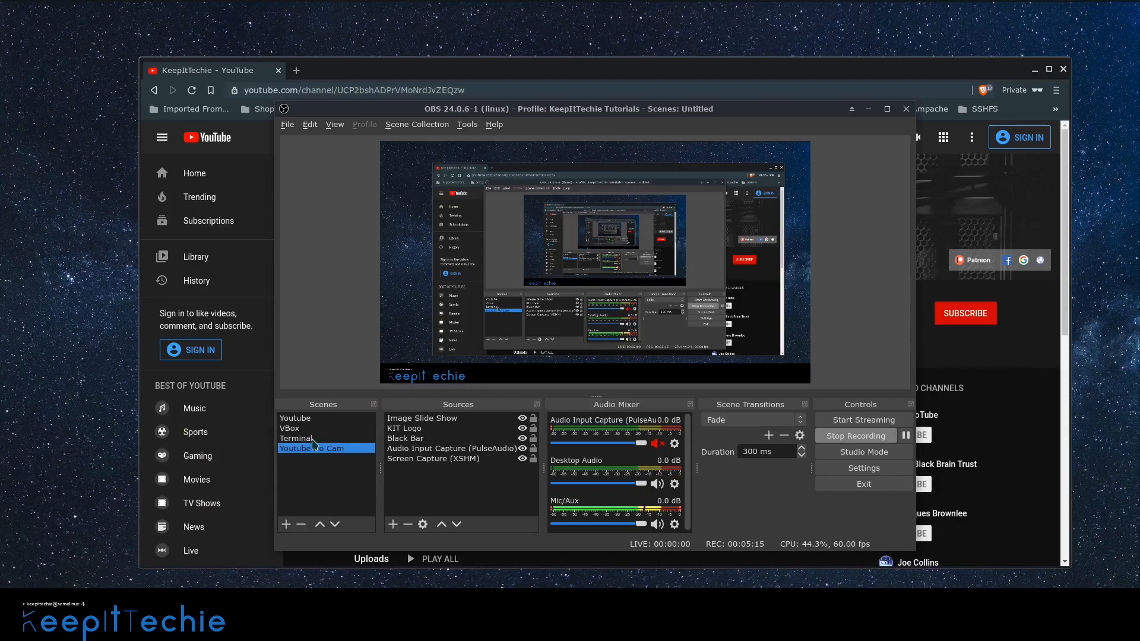
pyautogui.click(294, 416)
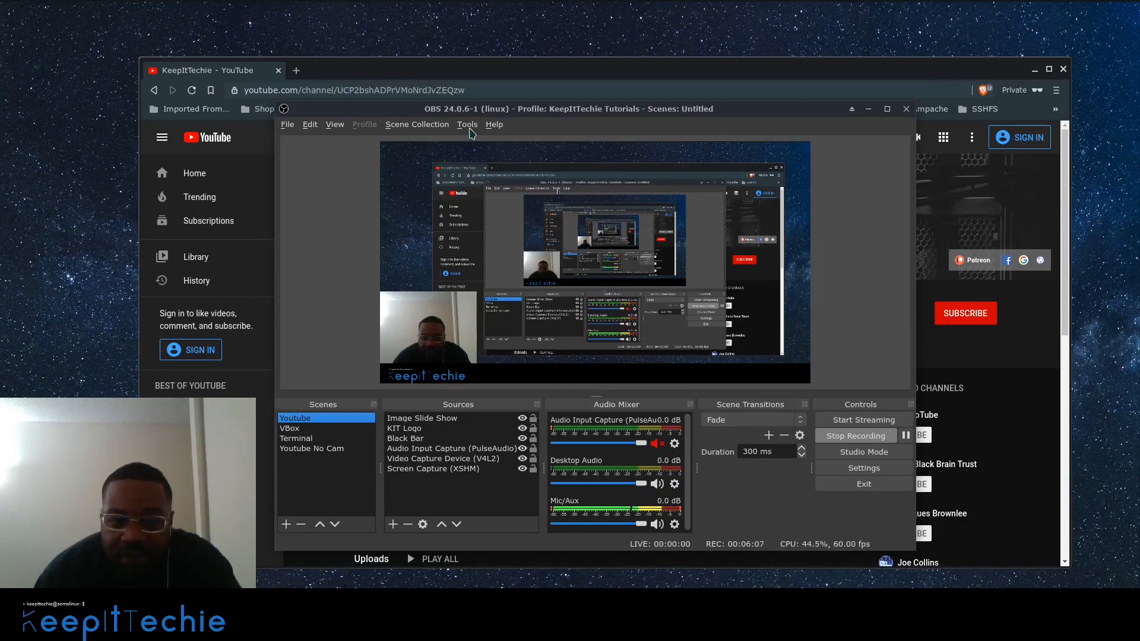
pyautogui.moveTo(468, 130)
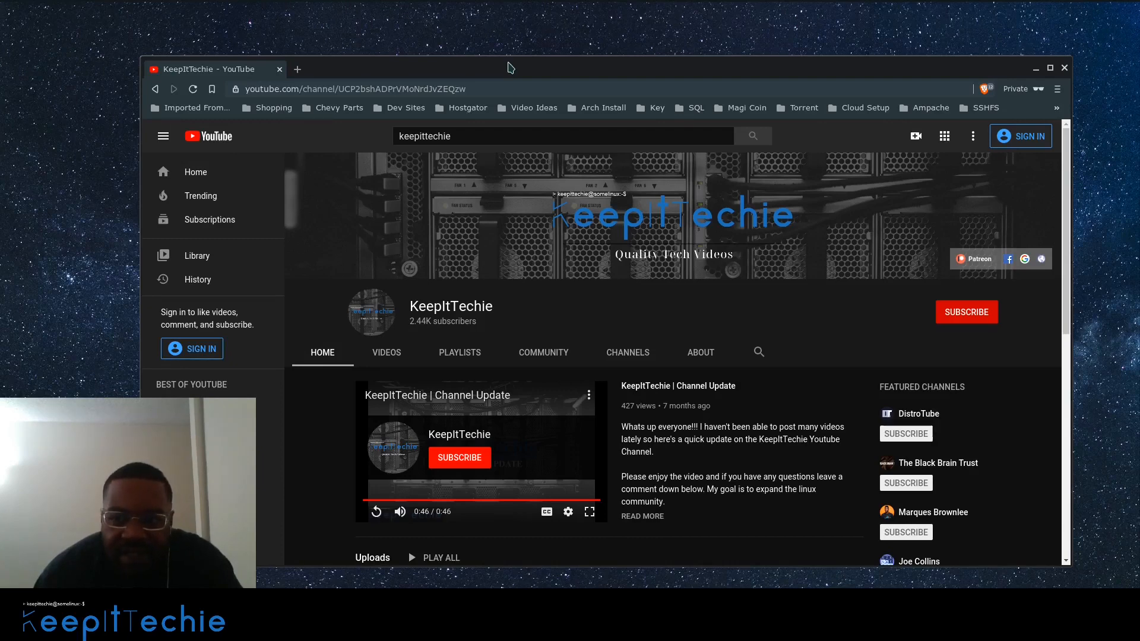
pyautogui.moveTo(8, 20)
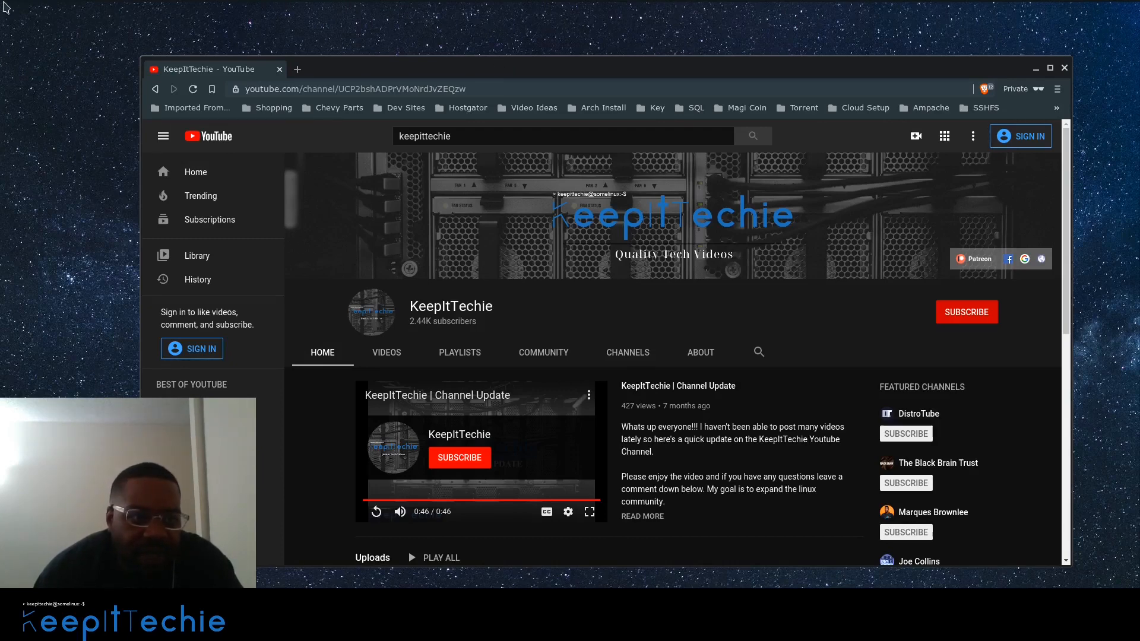
# - Search the Whisker Menu for 'kde' to launch Kdenlive
pyautogui.click(9, 9)
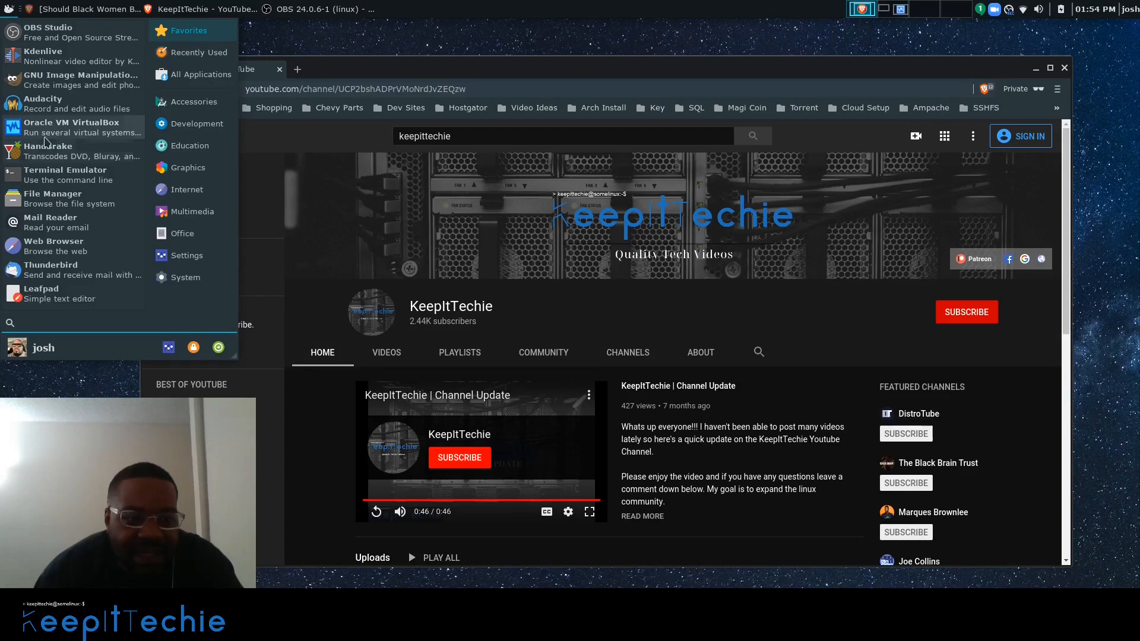
pyautogui.moveTo(47, 141)
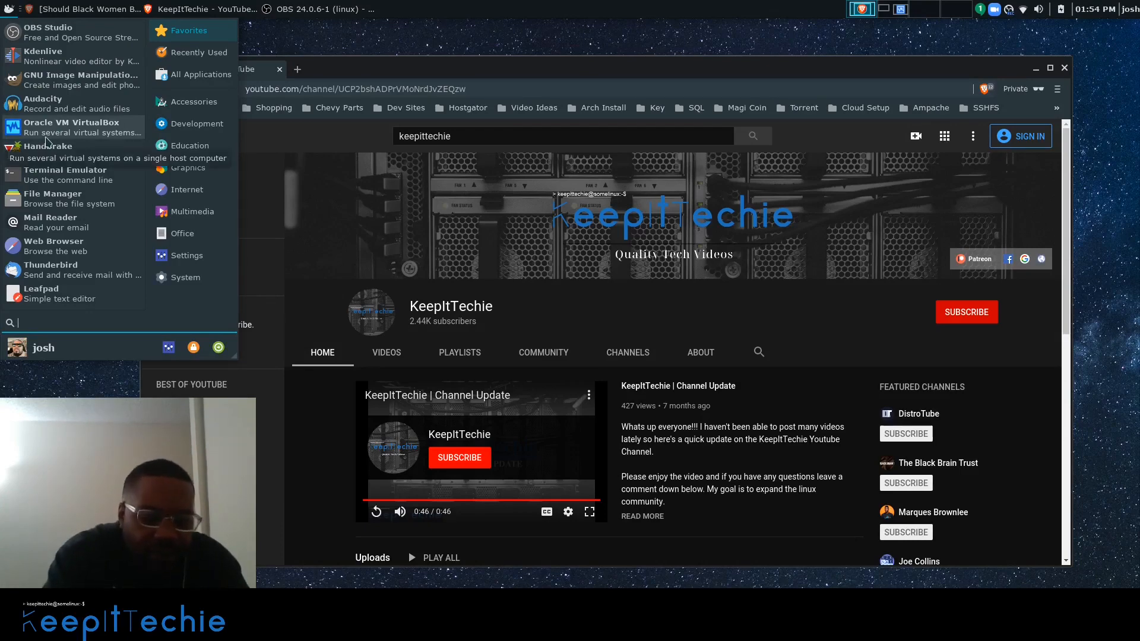
pyautogui.write('kde')
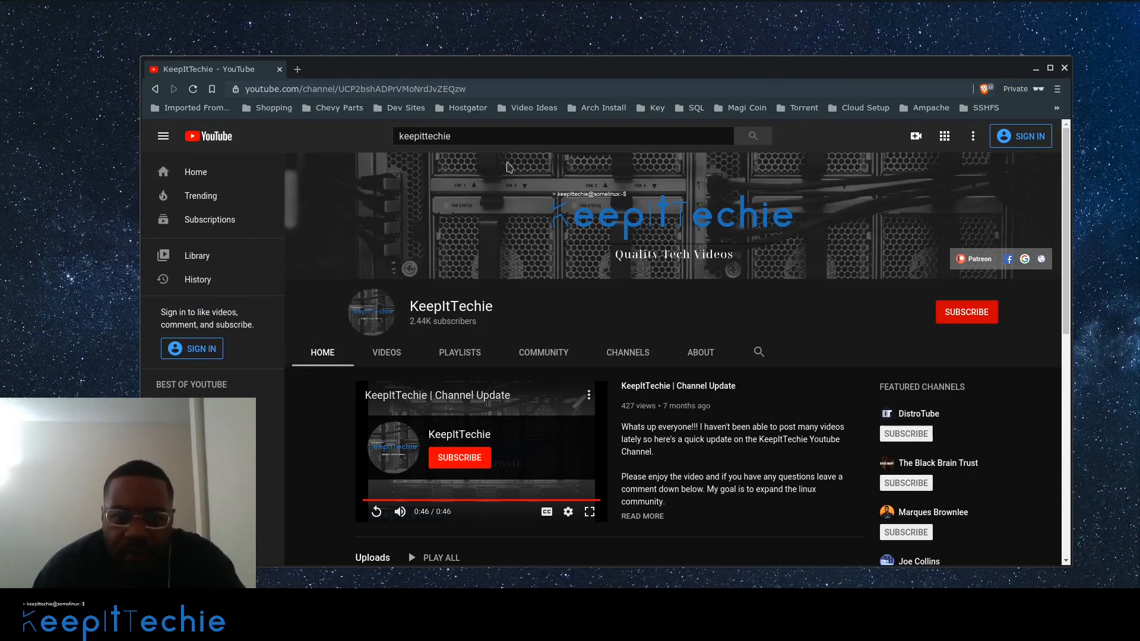
pyautogui.moveTo(541, 264)
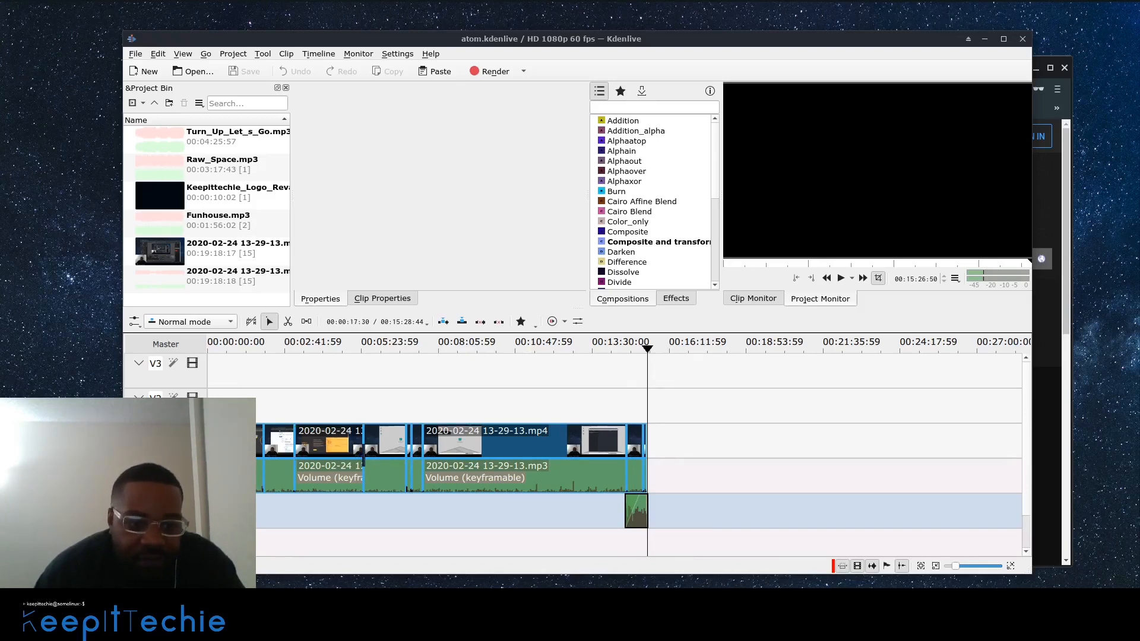
# - Load the atom.kdenlive project with its recorded clips on the timeline
pyautogui.click(619, 282)
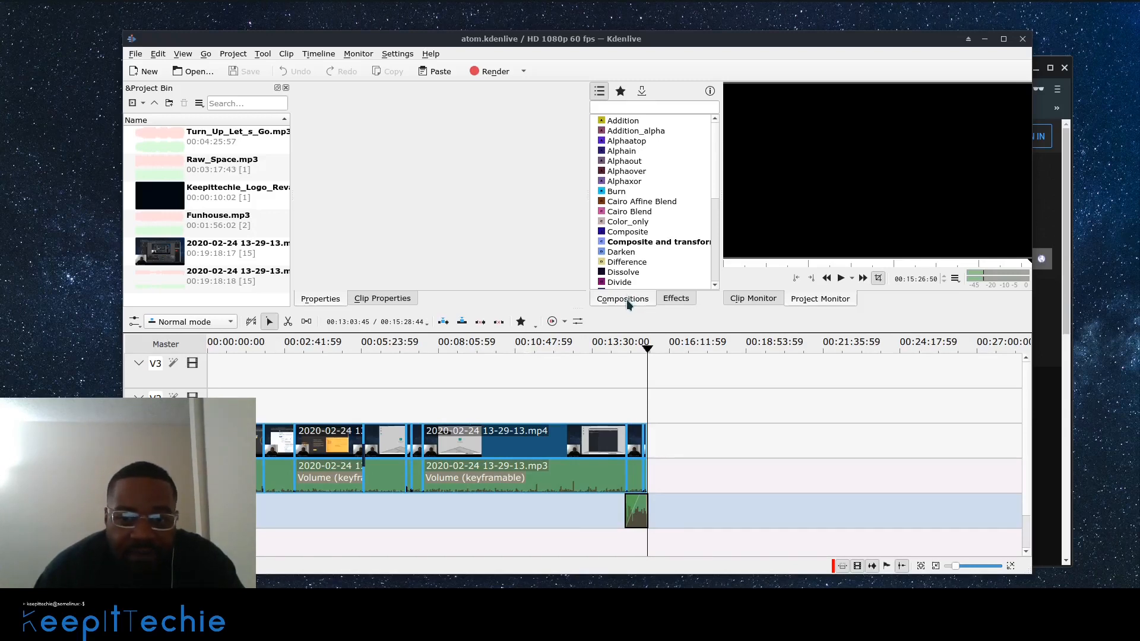
# - Show the effects library categories and look into Audio correction
pyautogui.click(675, 298)
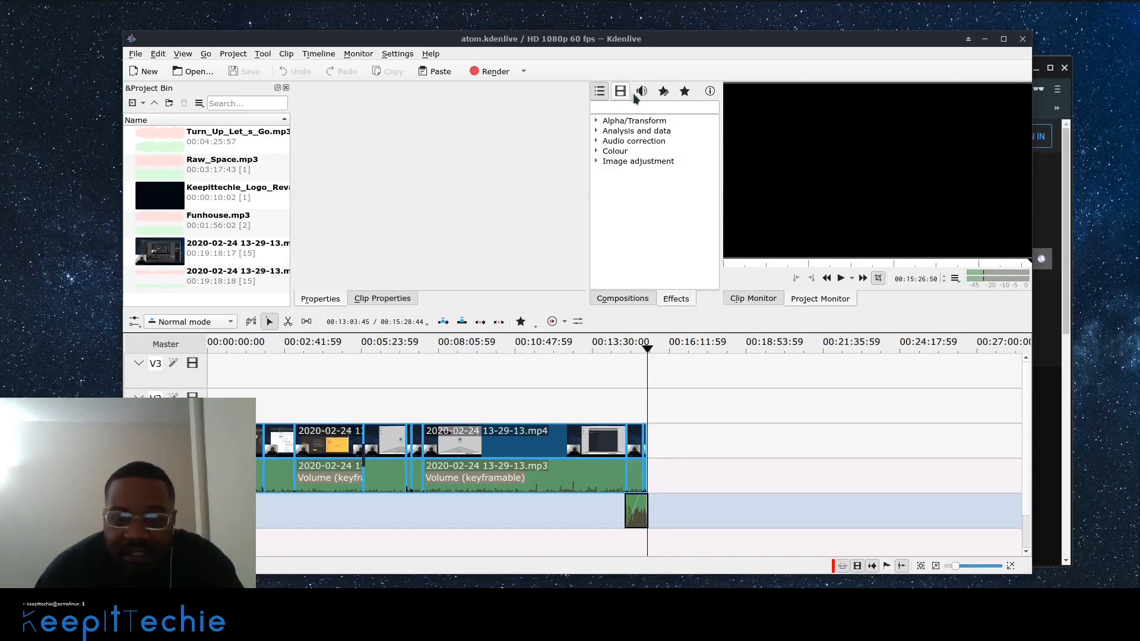
pyautogui.moveTo(639, 91)
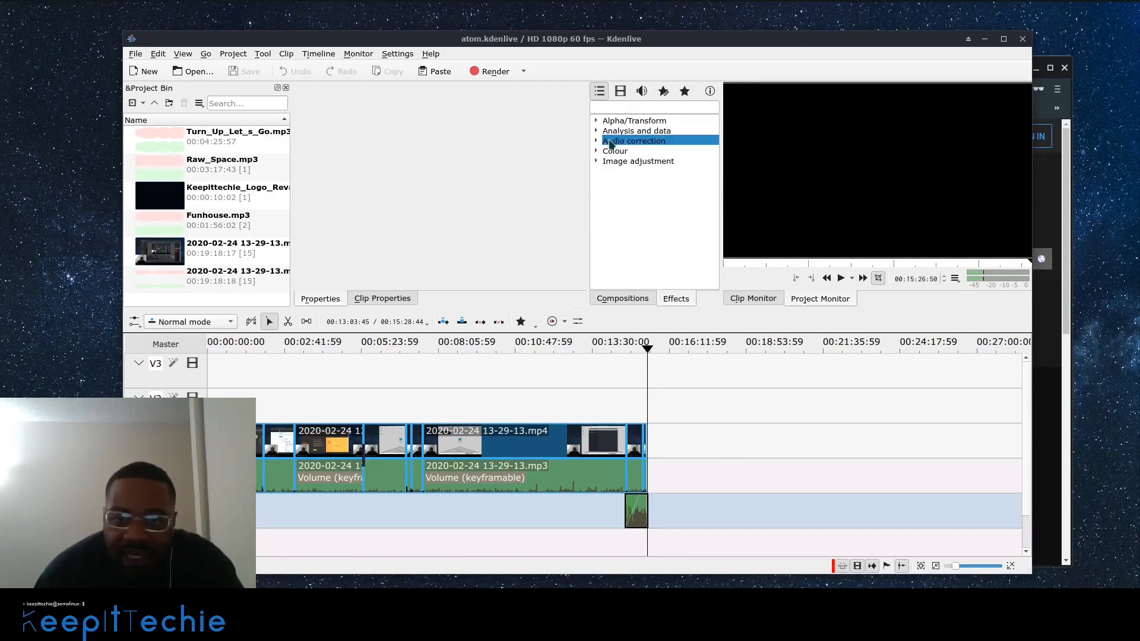
pyautogui.click(637, 160)
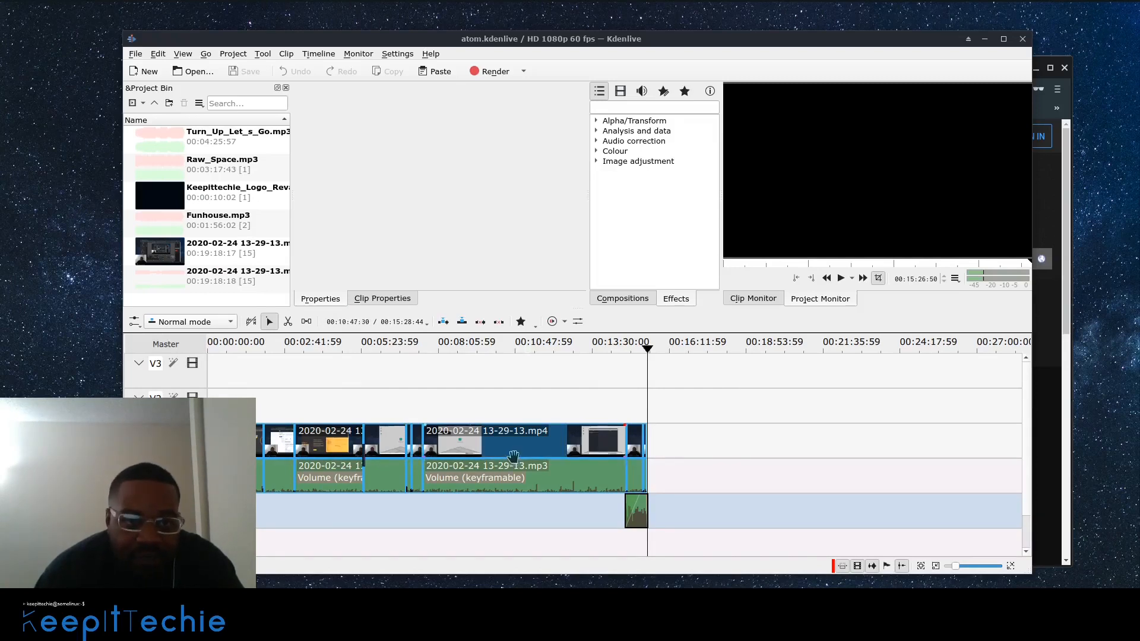
pyautogui.moveTo(464, 393)
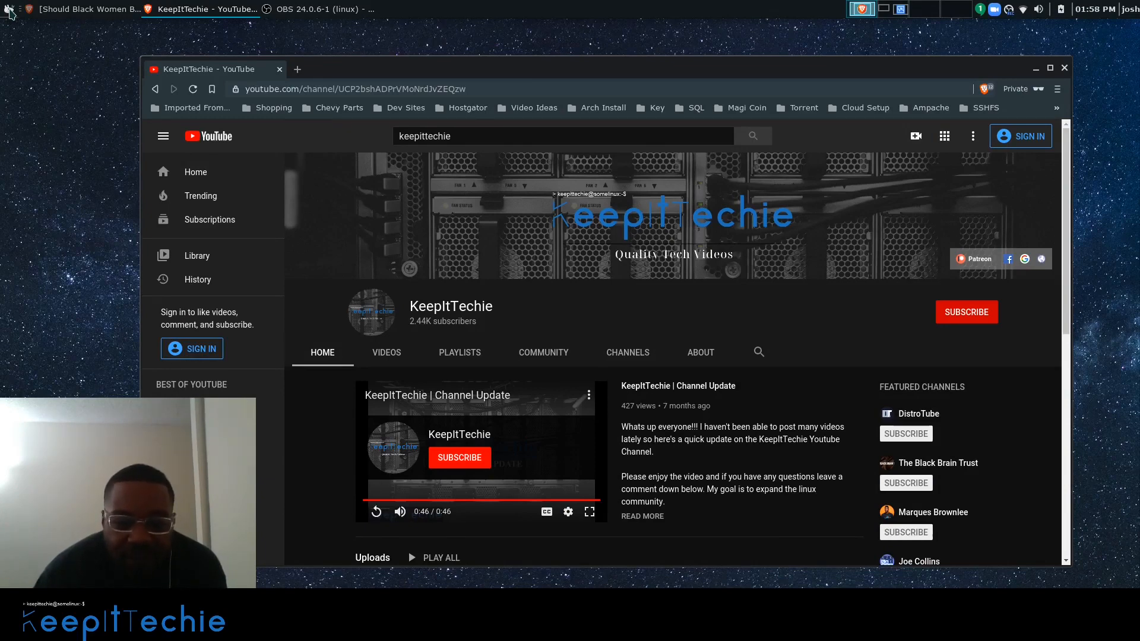
# - Bring up the applications menu over the KeepItTechie channel page
pyautogui.click(8, 8)
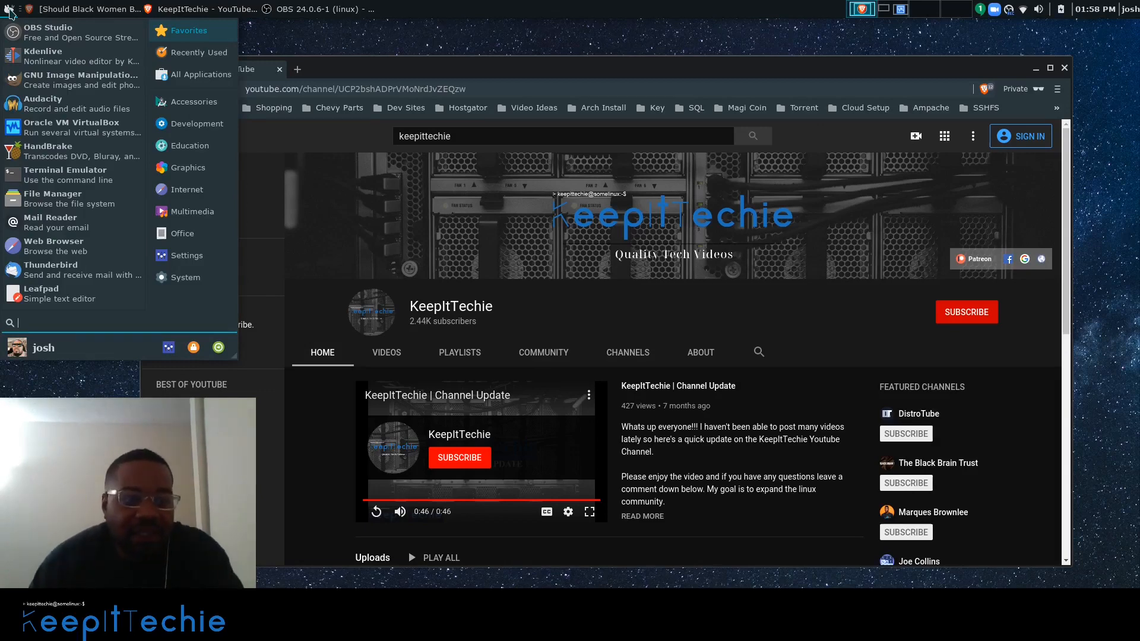
pyautogui.moveTo(47, 154)
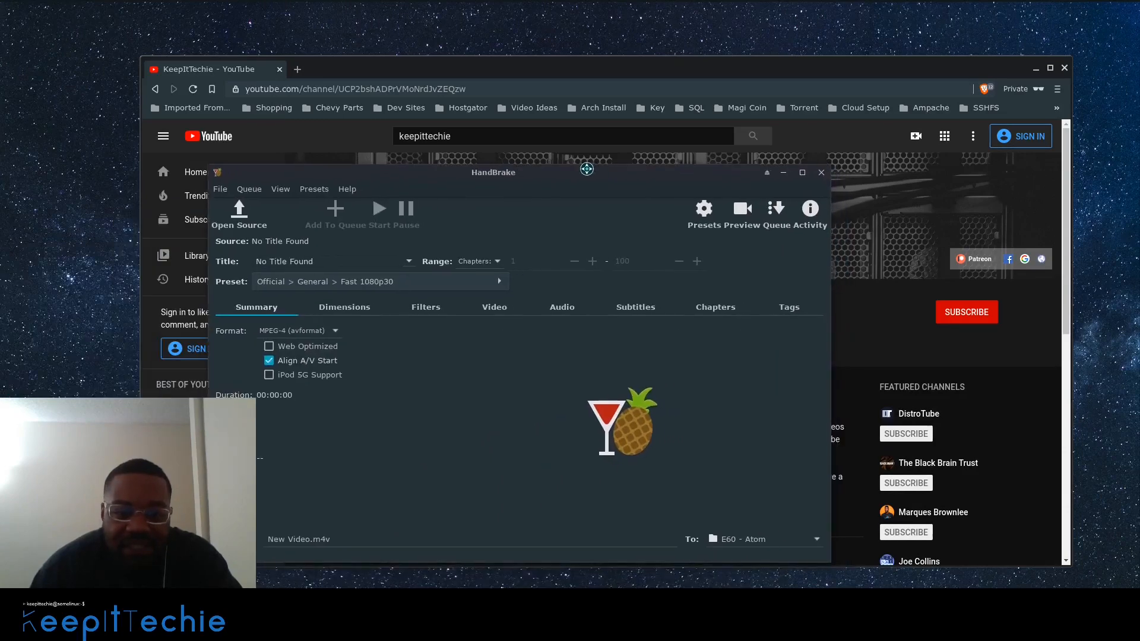
# - Switch the HandBrake preset to General > HQ 1080p30 Surround and return to the Summary
pyautogui.moveTo(586, 169); pyautogui.dragTo(585, 178)
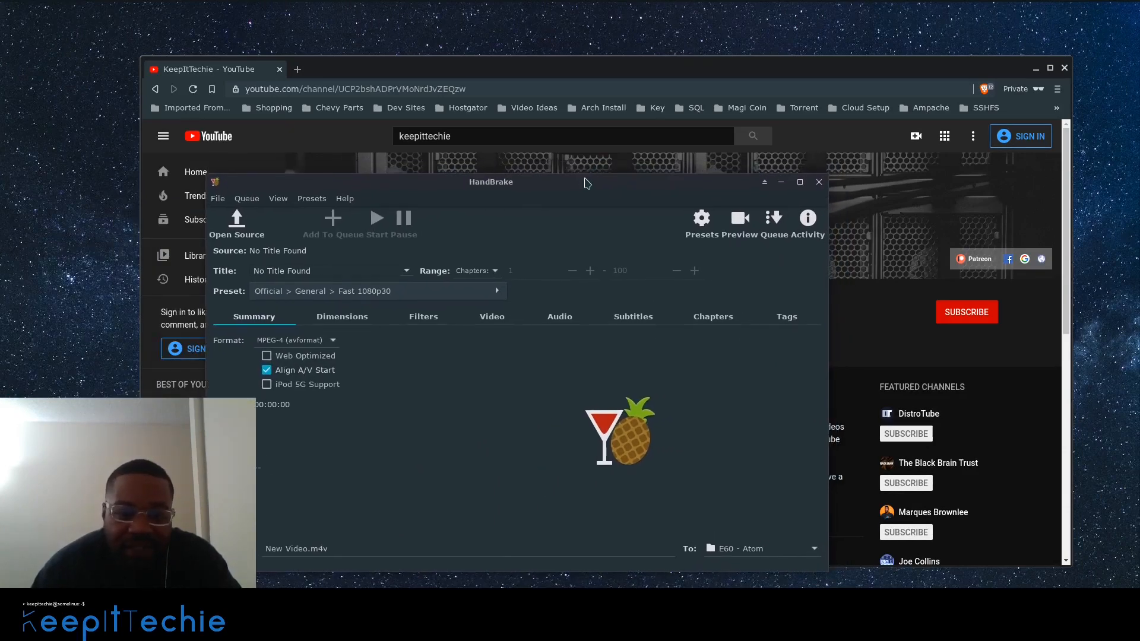
pyautogui.moveTo(476, 198)
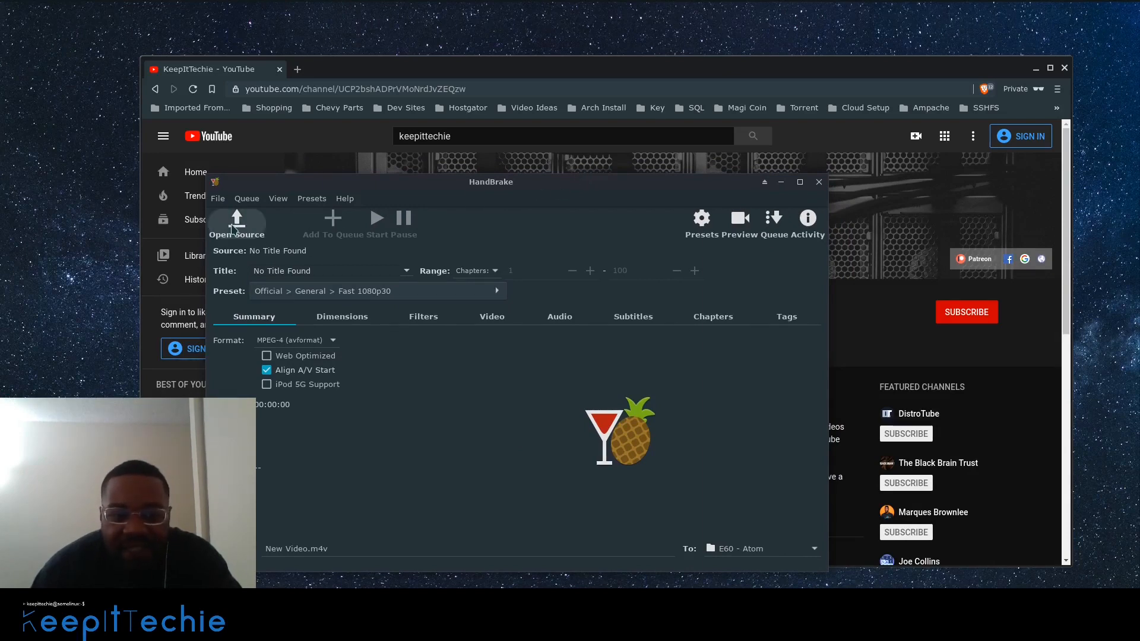
pyautogui.moveTo(548, 283)
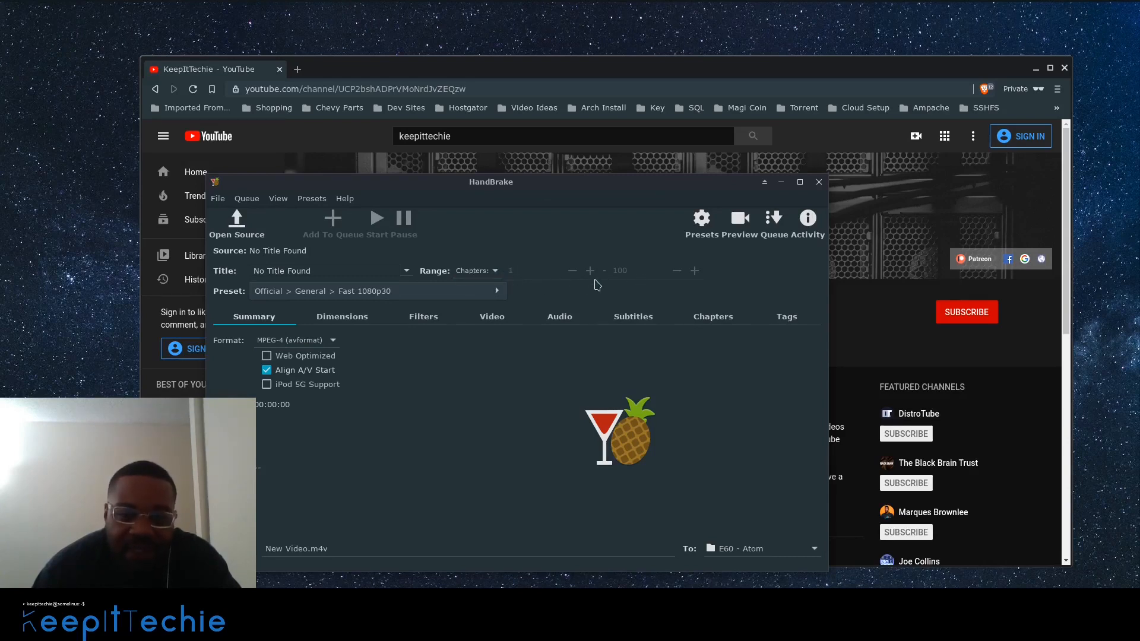
pyautogui.moveTo(592, 277)
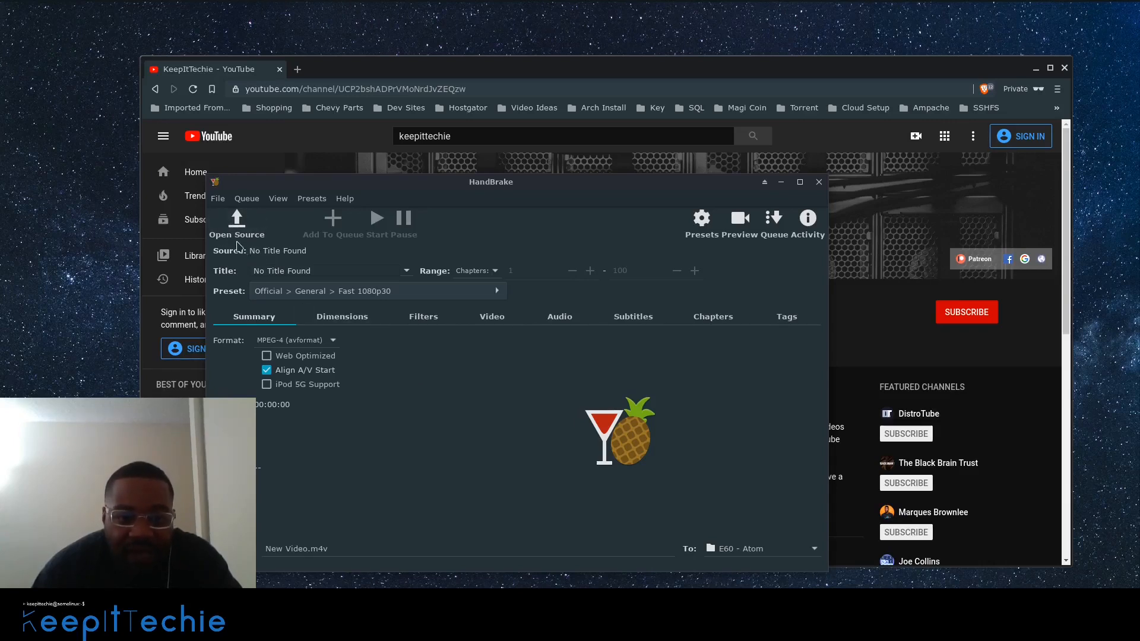
pyautogui.moveTo(308, 340)
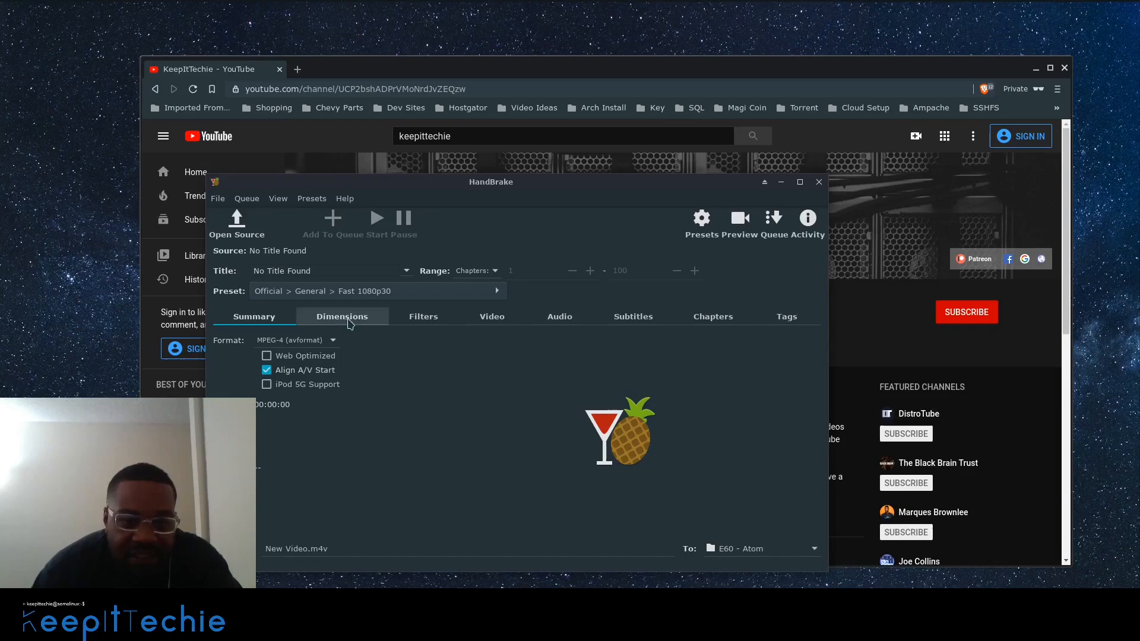
pyautogui.click(342, 316)
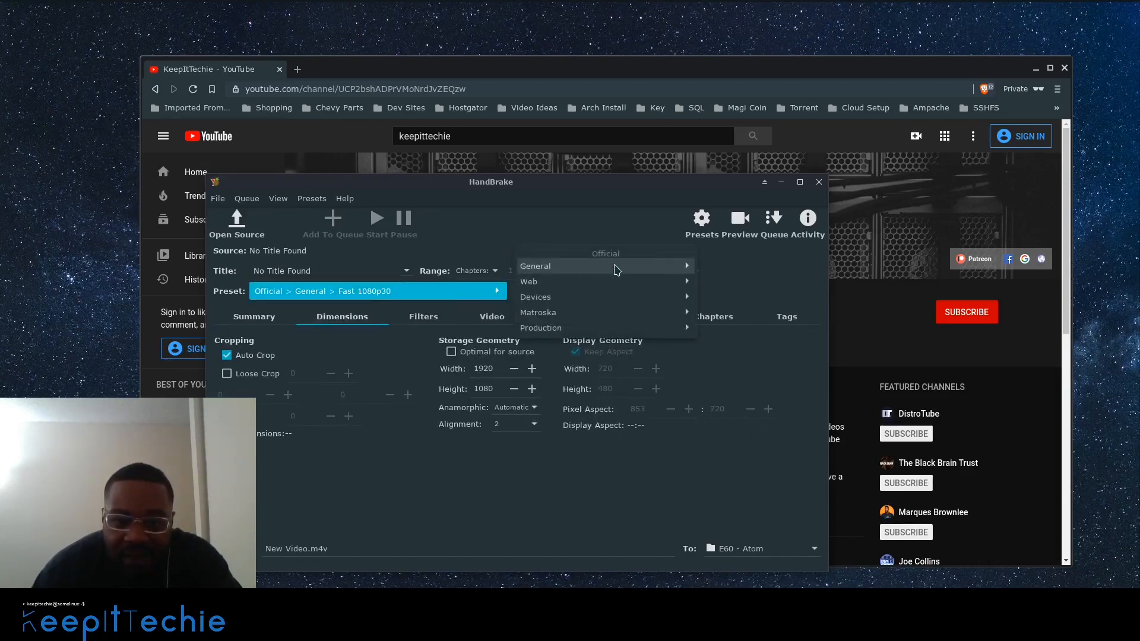
pyautogui.click(535, 265)
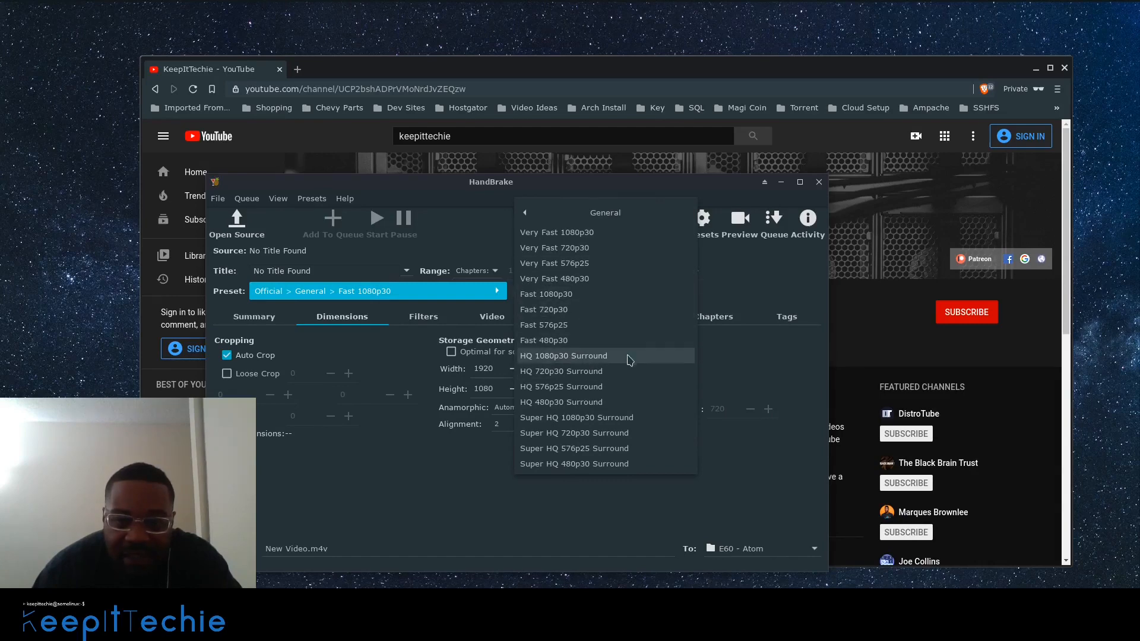
pyautogui.click(563, 355)
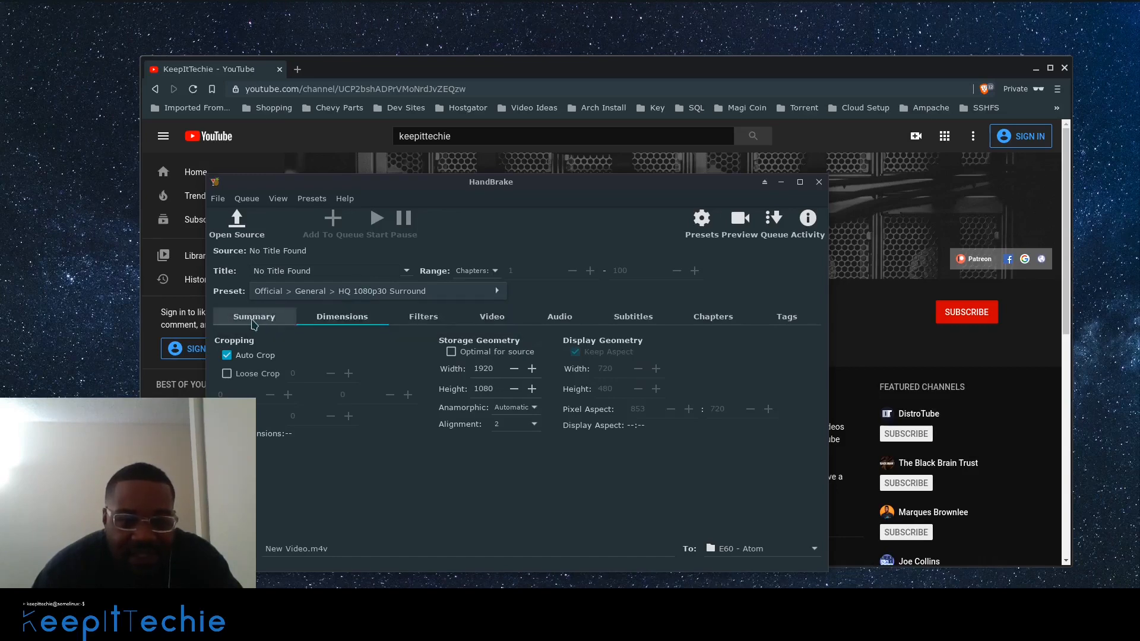
pyautogui.click(255, 315)
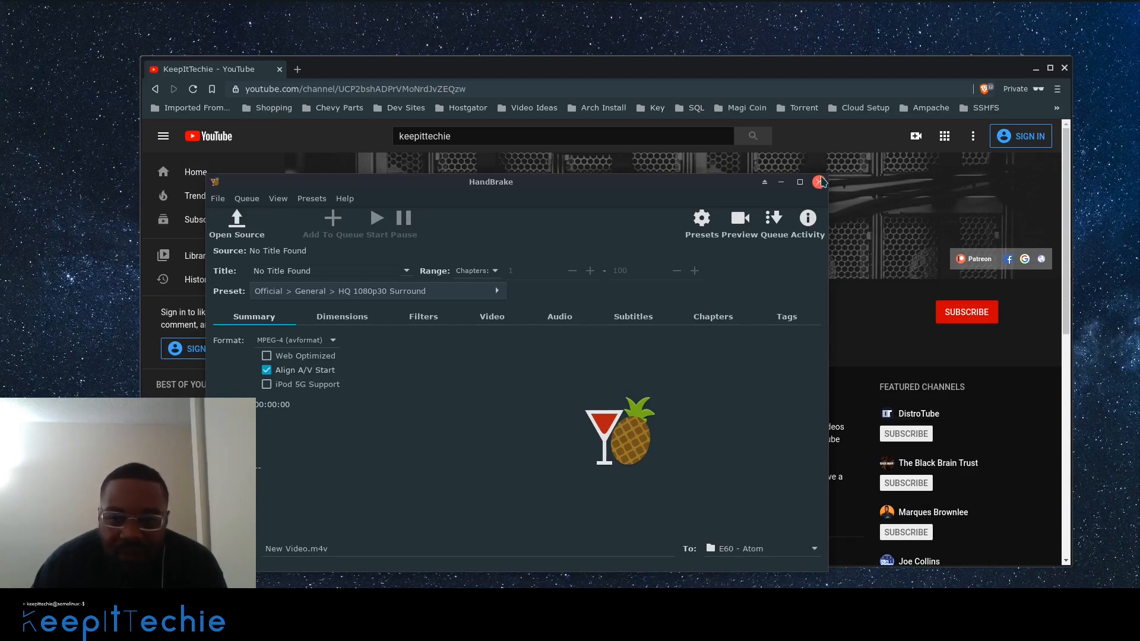
pyautogui.moveTo(816, 188)
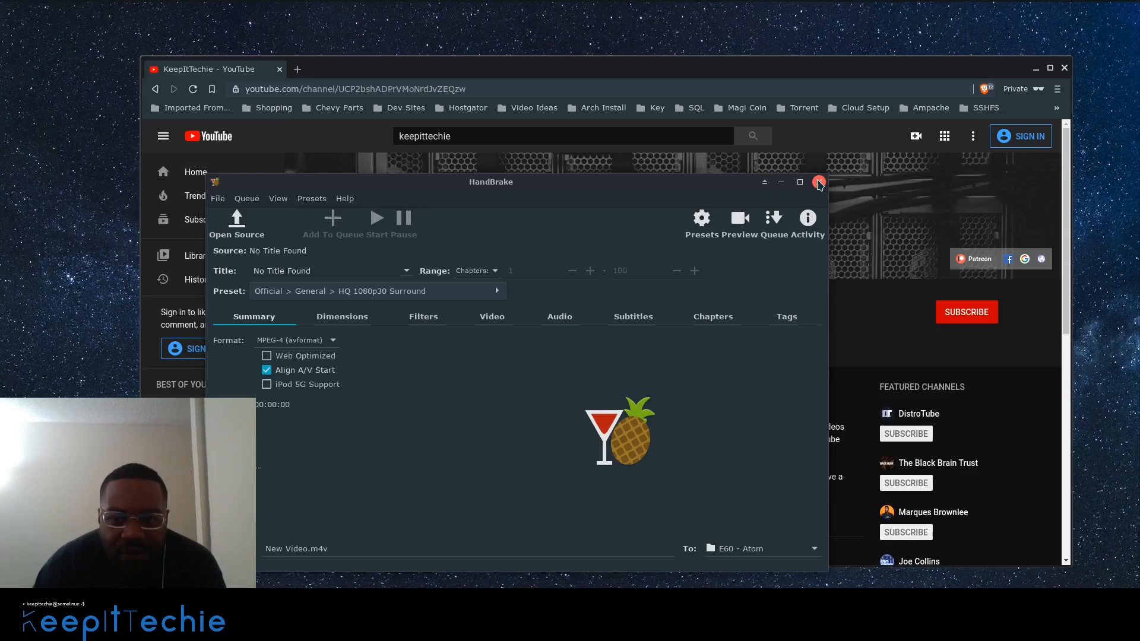
pyautogui.moveTo(471, 491)
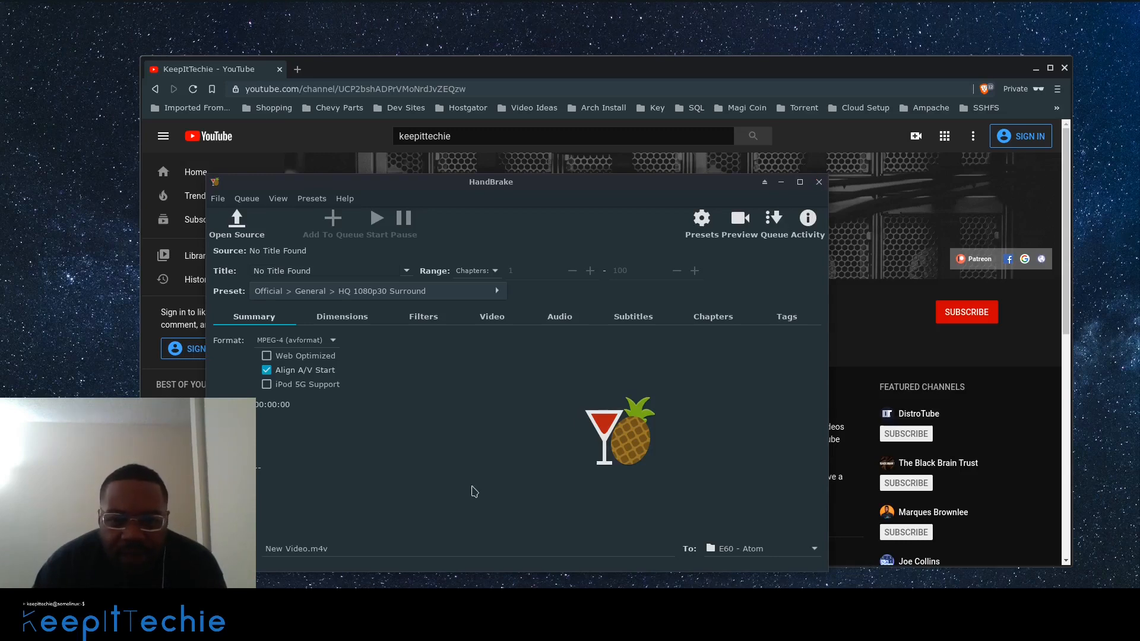
pyautogui.moveTo(483, 460)
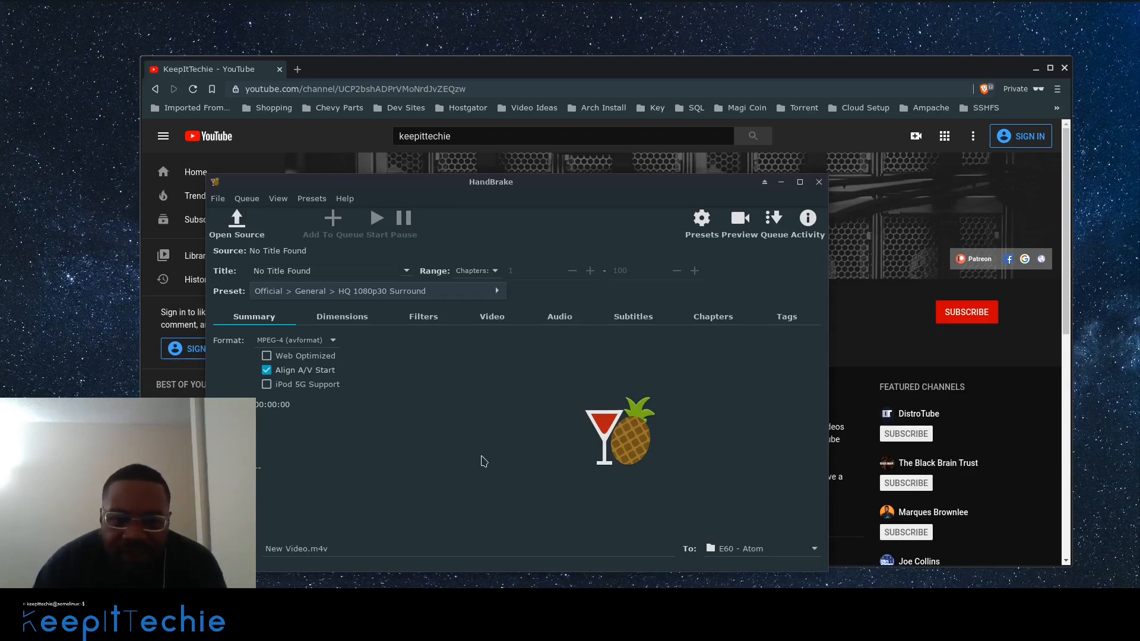
pyautogui.moveTo(489, 453)
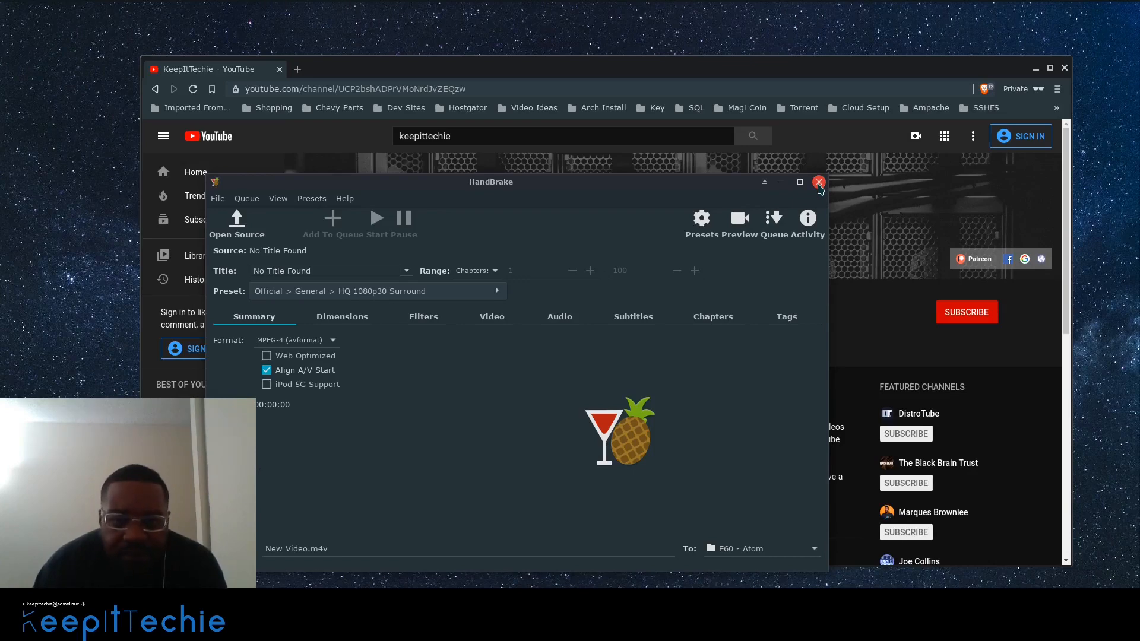
# - Close the HandBrake window, leaving the YouTube channel page visible
pyautogui.click(818, 181)
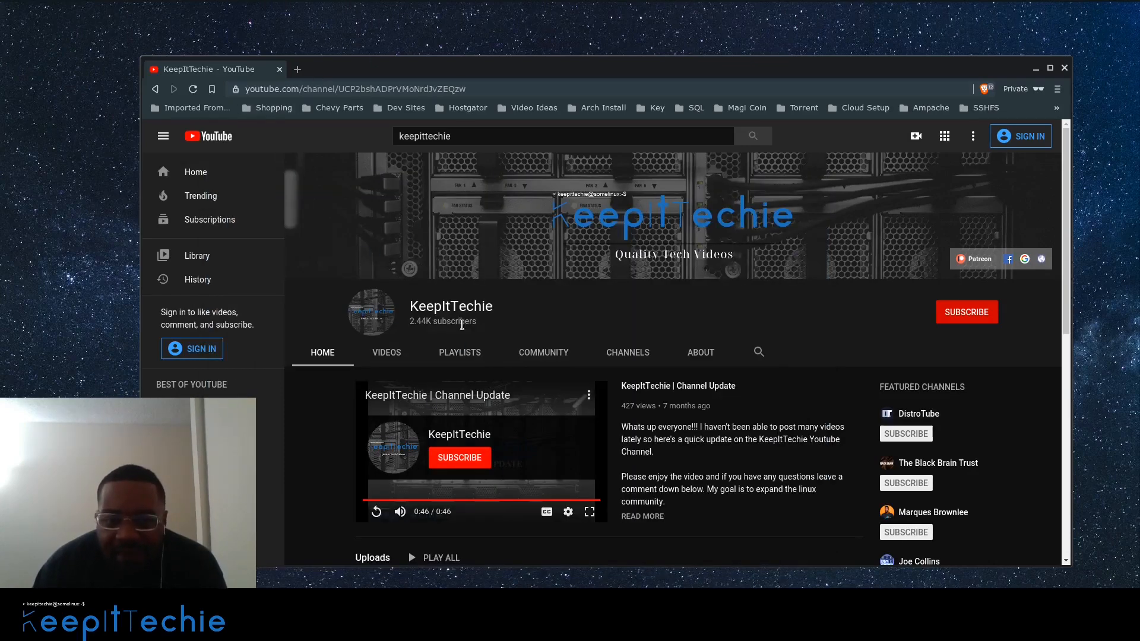
pyautogui.moveTo(7, 7)
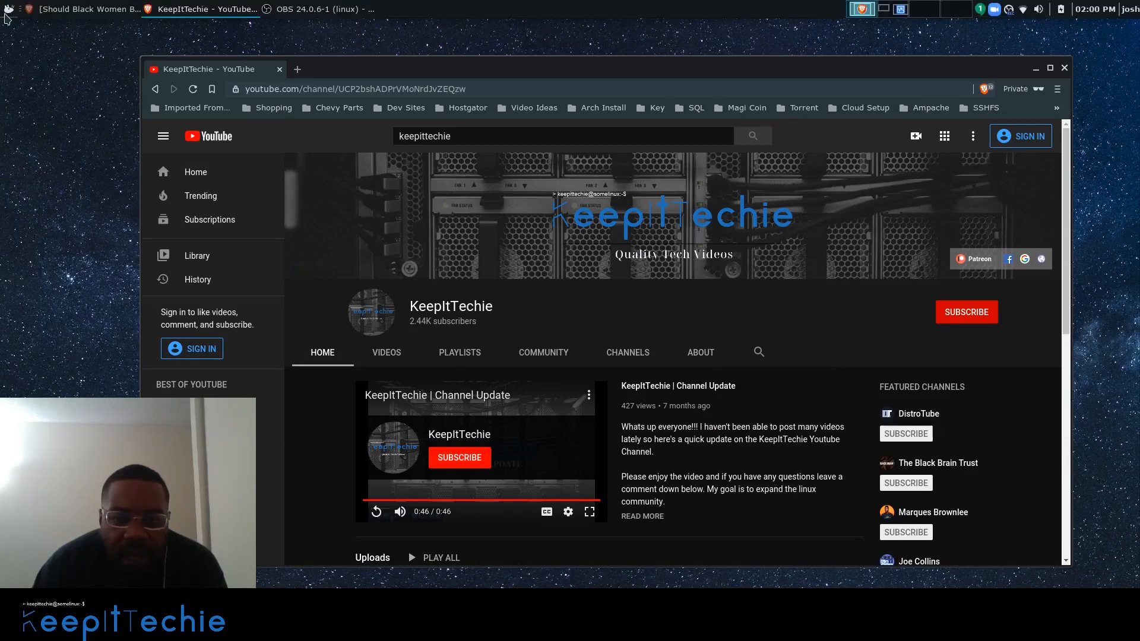
# - Bring up the Whisker Menu Favorites list to launch Audacity
pyautogui.click(6, 8)
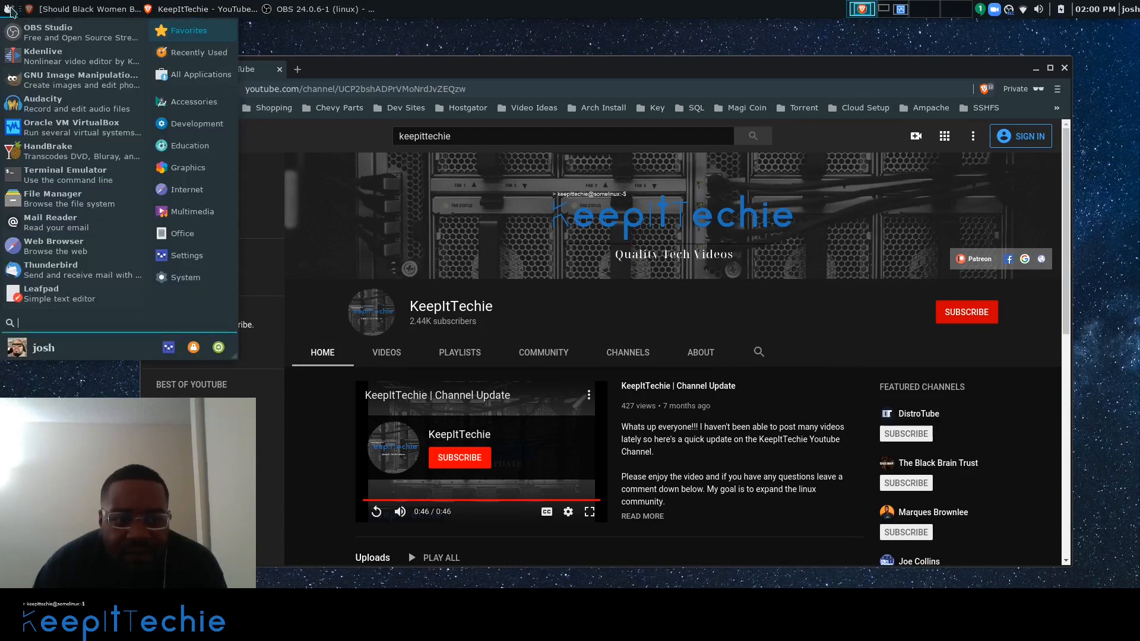
pyautogui.moveTo(72, 103)
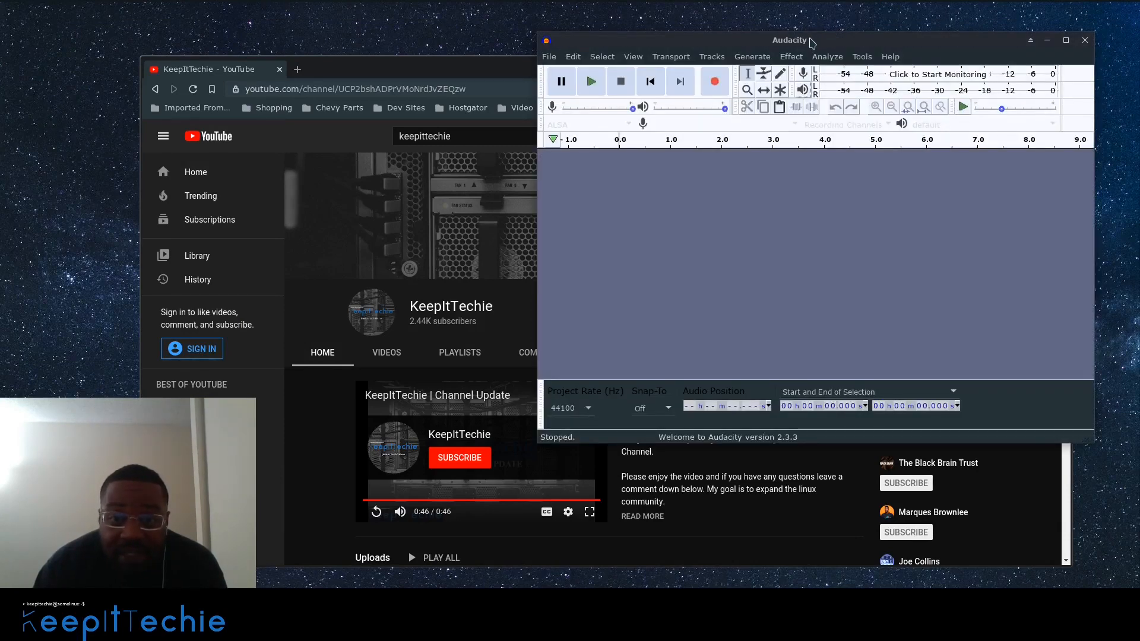
pyautogui.moveTo(788, 40); pyautogui.dragTo(552, 44)
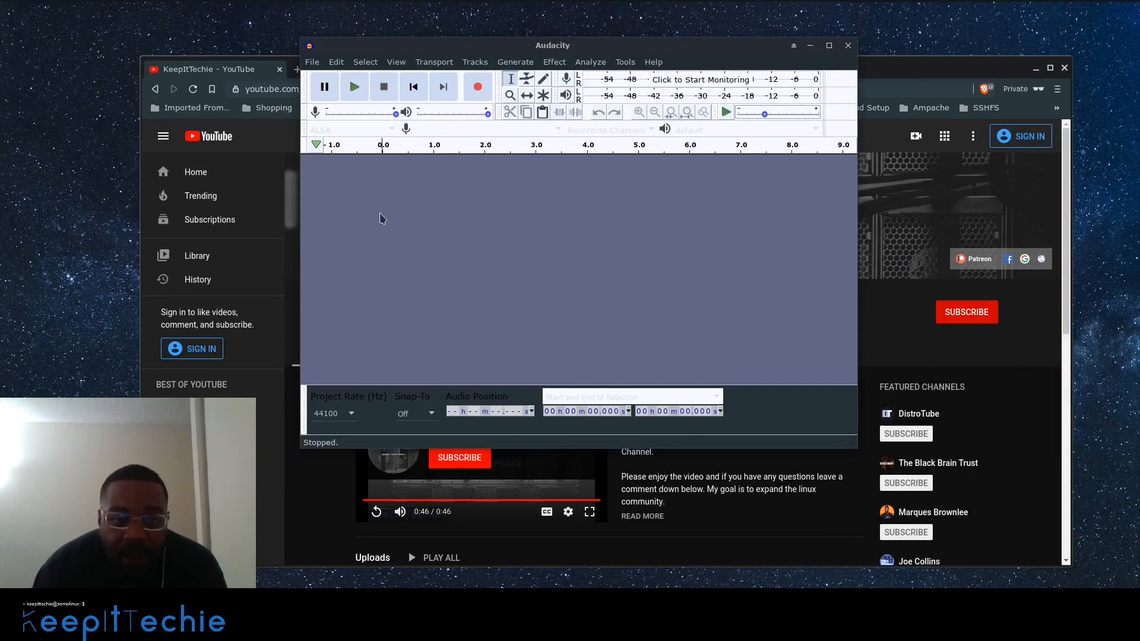
pyautogui.moveTo(393, 188)
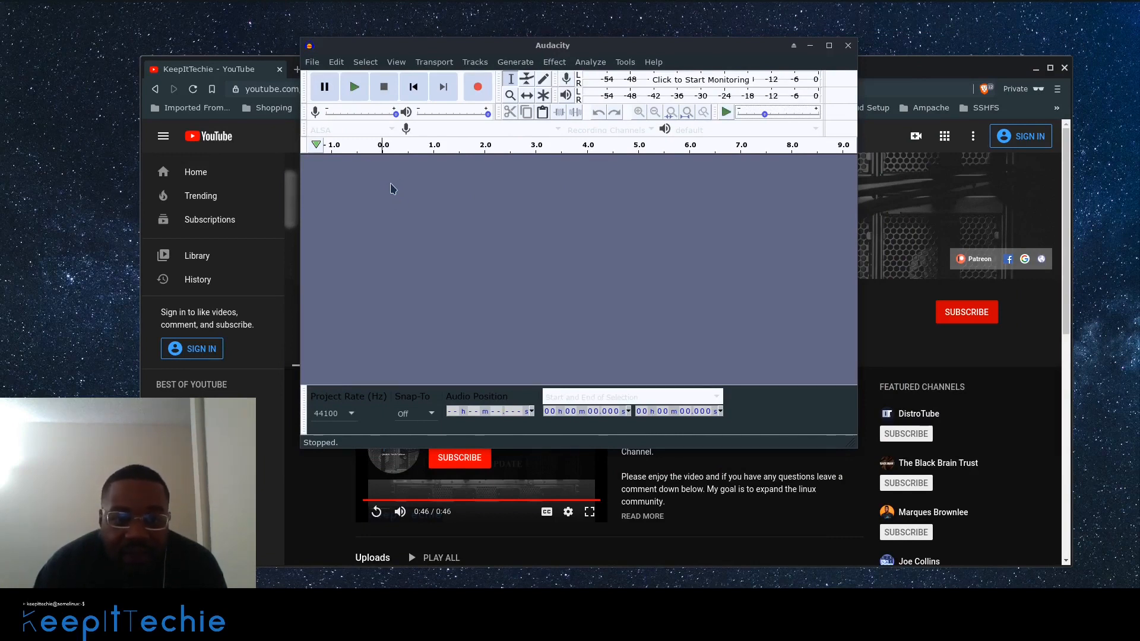
pyautogui.moveTo(393, 225)
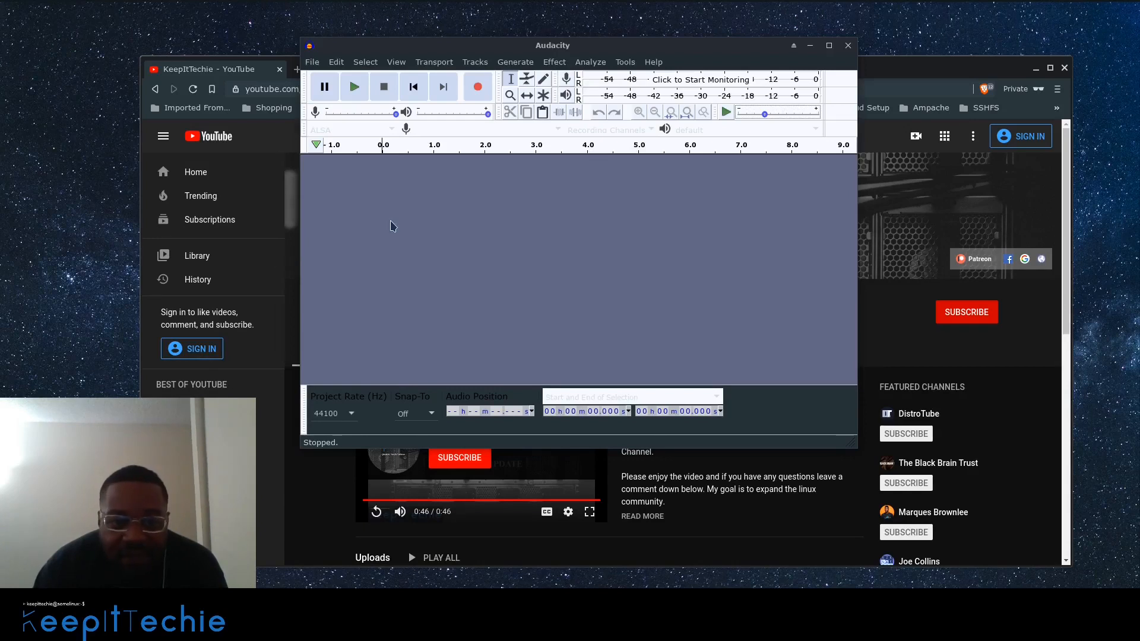
pyautogui.moveTo(563, 65)
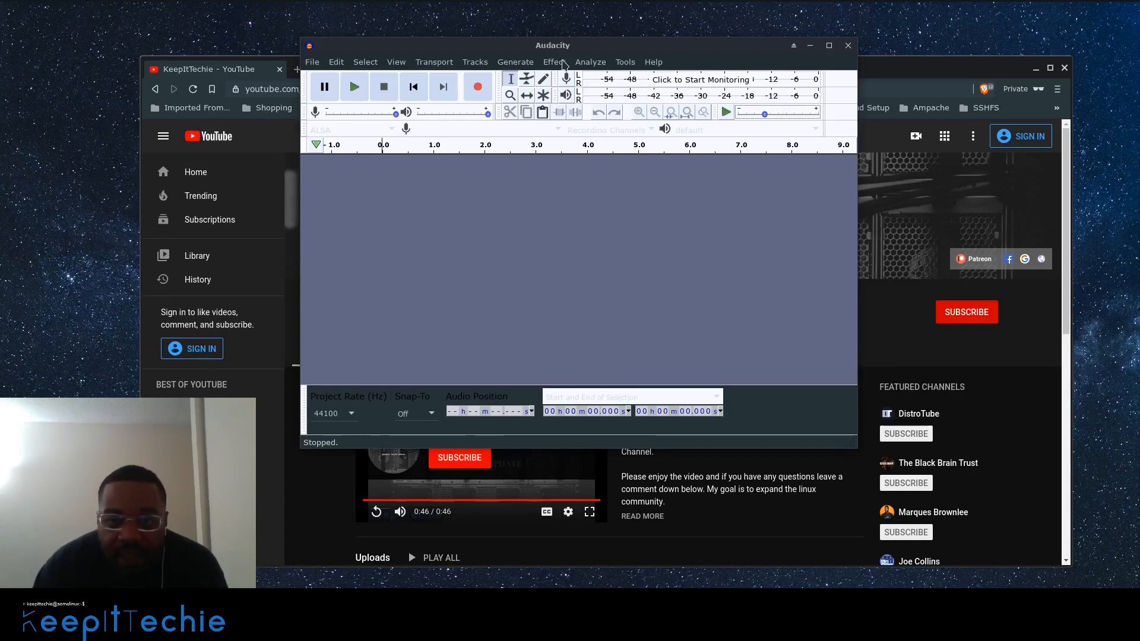
pyautogui.click(553, 62)
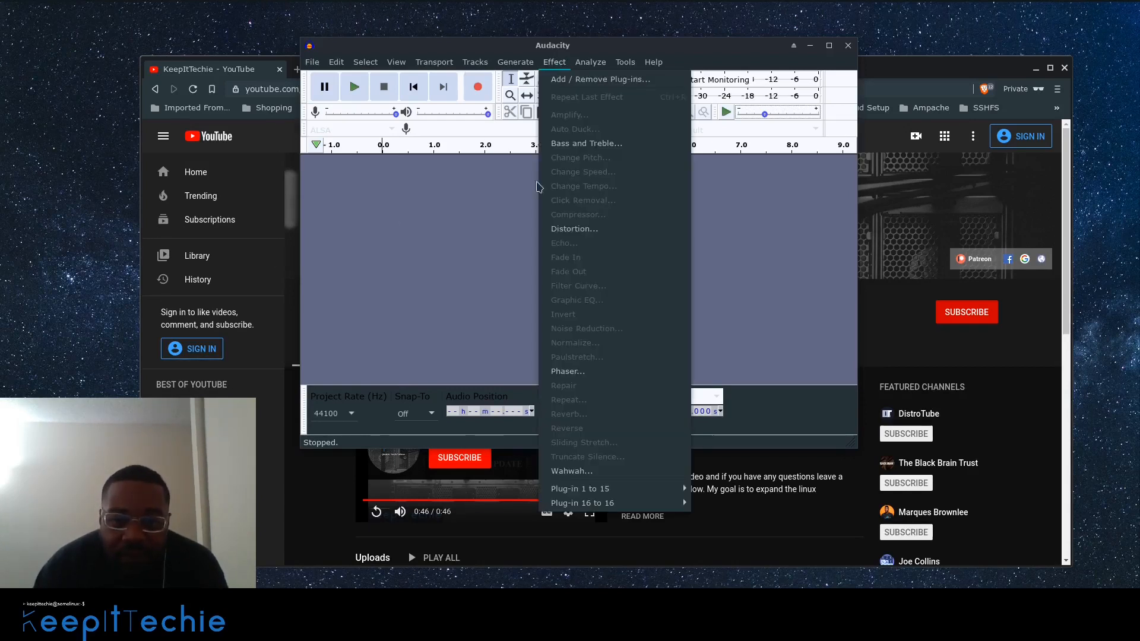
pyautogui.moveTo(582, 330)
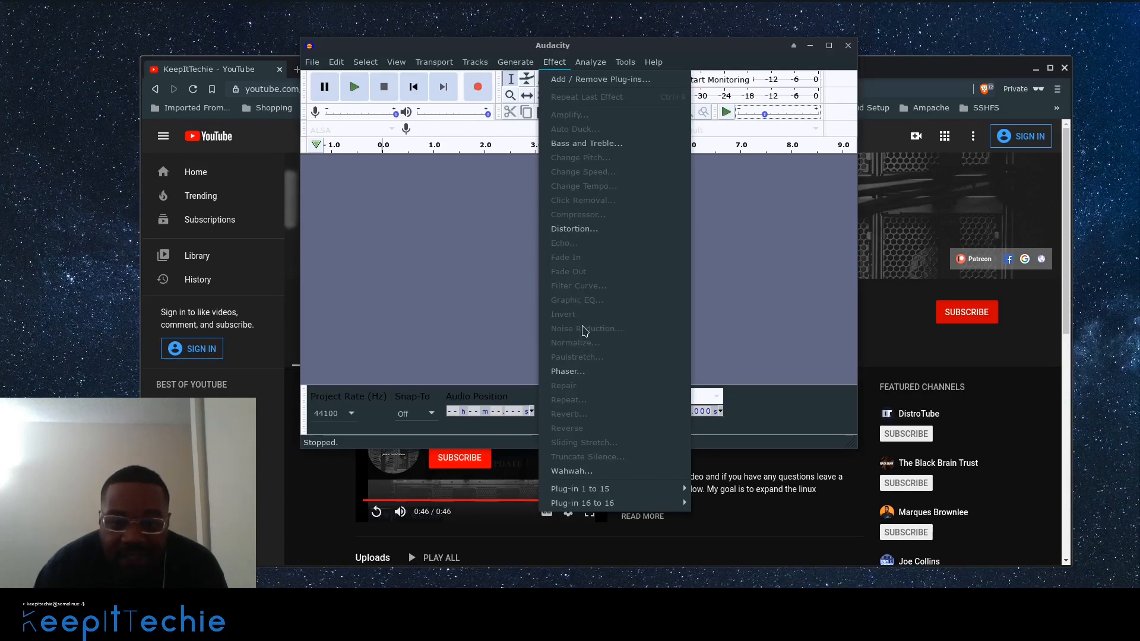
pyautogui.moveTo(579, 331)
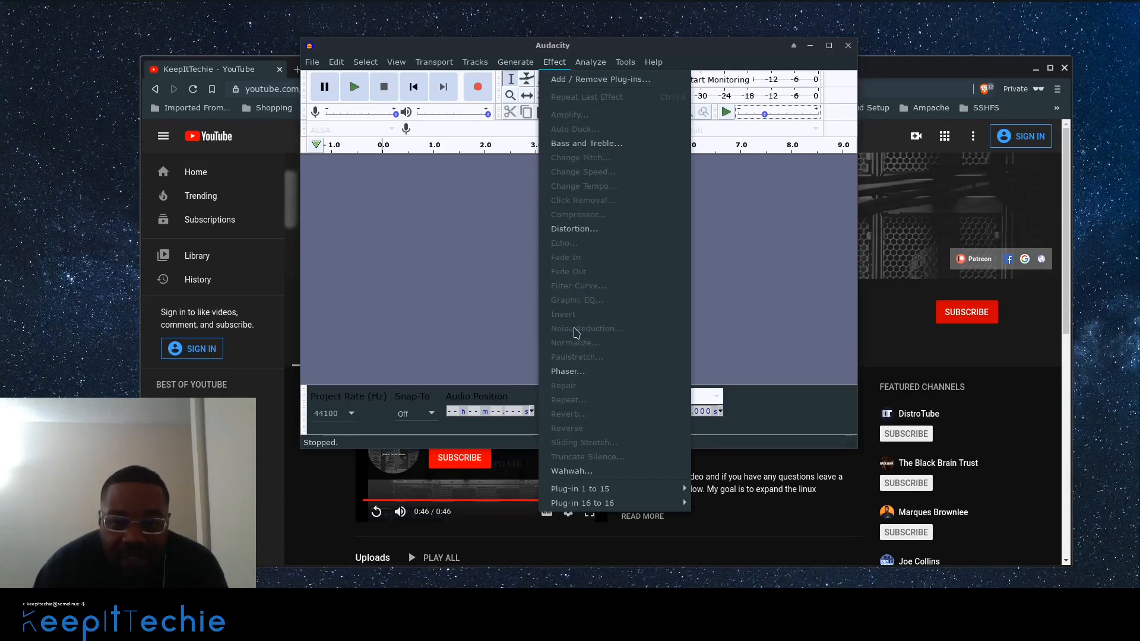
pyautogui.moveTo(590, 216)
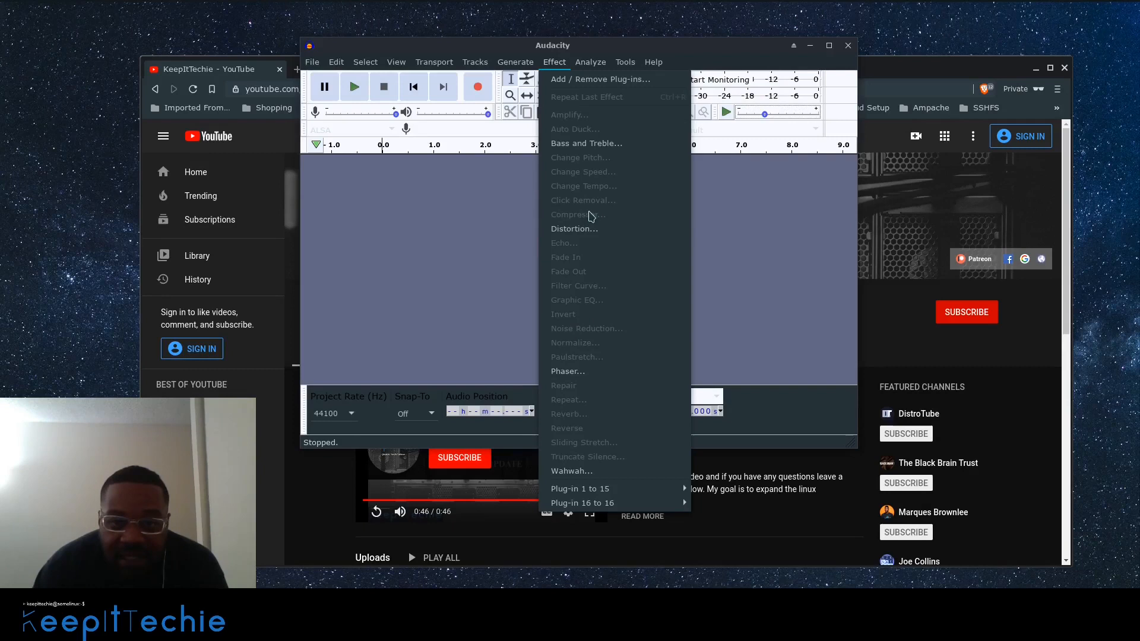
pyautogui.moveTo(579, 144)
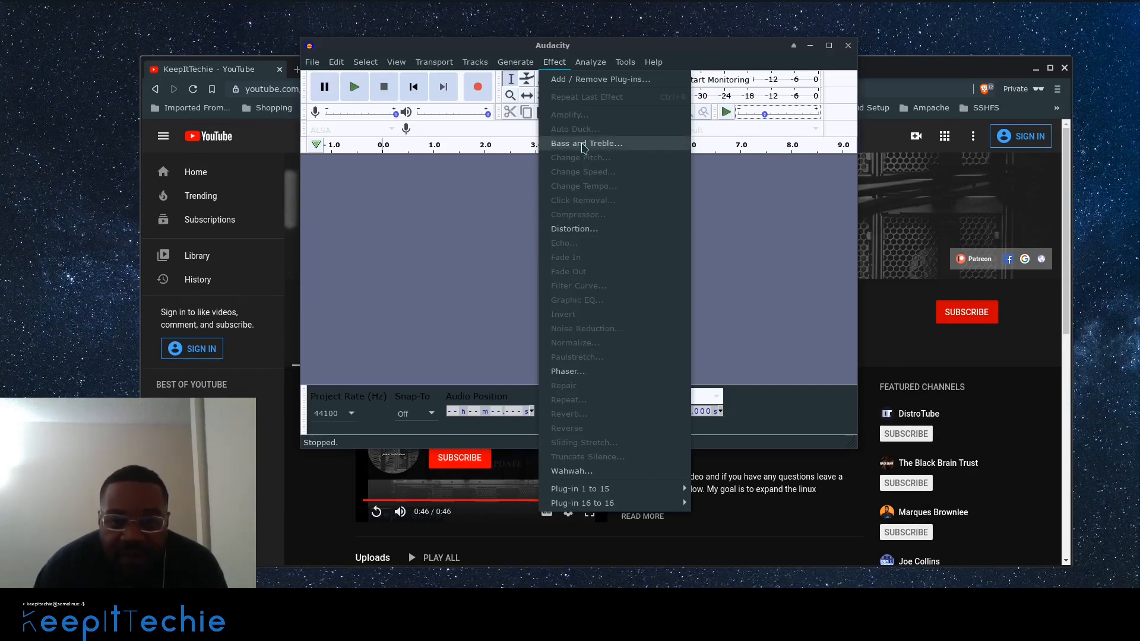
pyautogui.moveTo(581, 155)
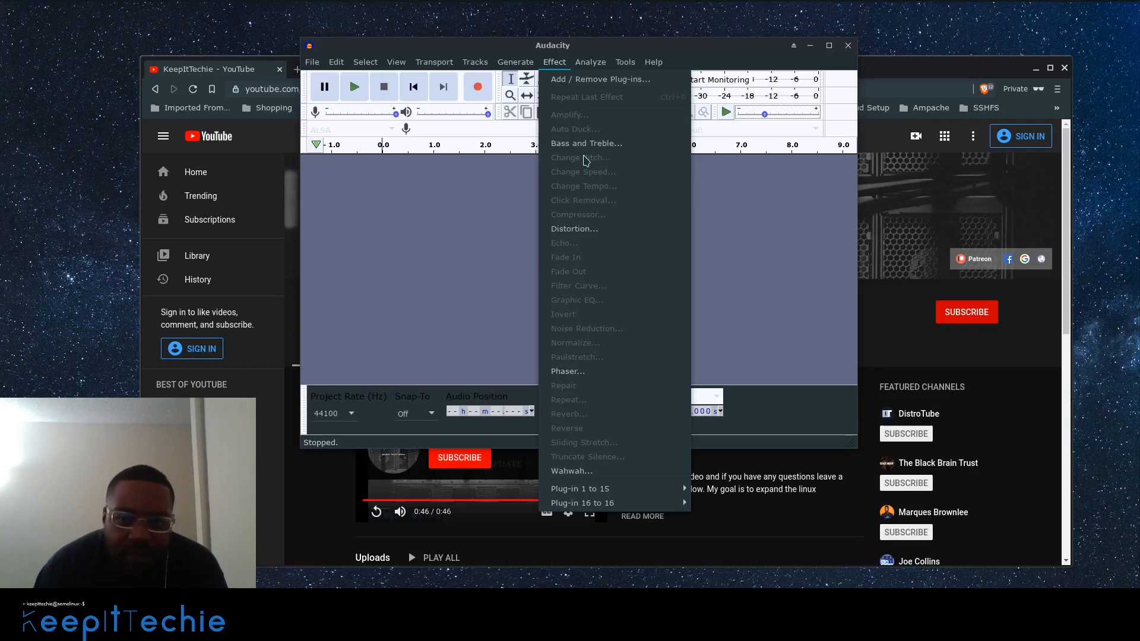
pyautogui.moveTo(599, 166)
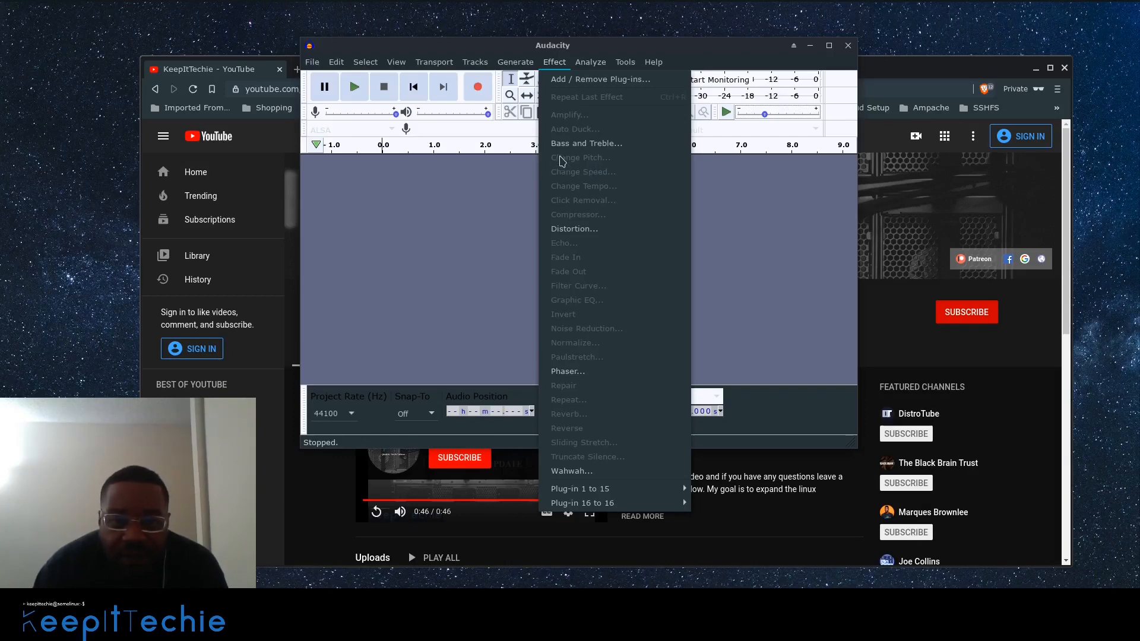
pyautogui.moveTo(585, 144)
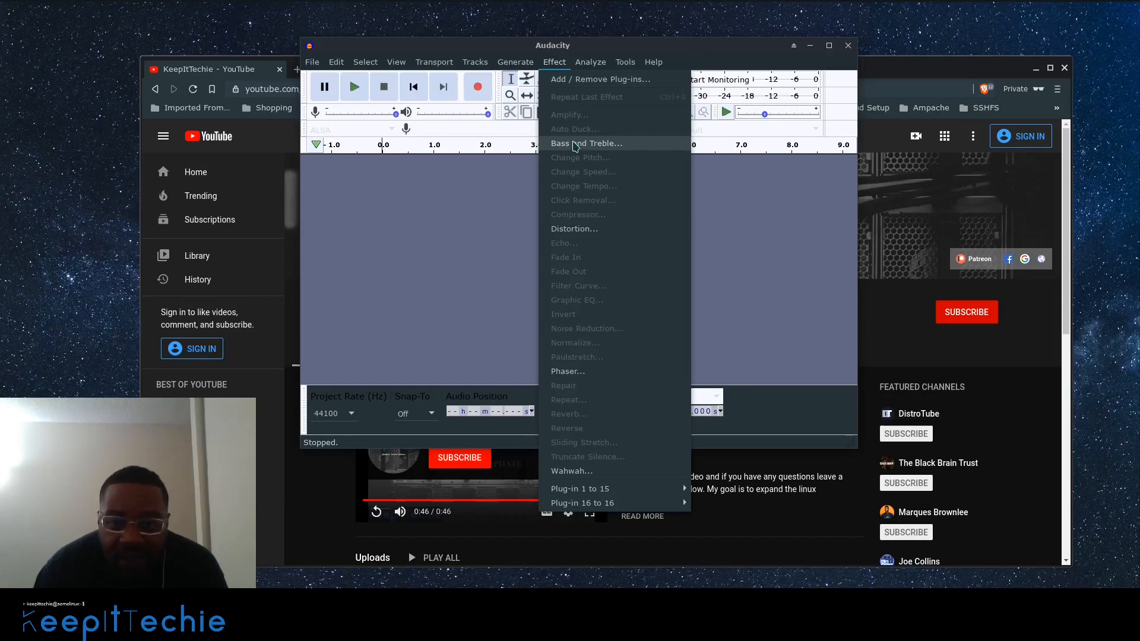
pyautogui.moveTo(574, 151)
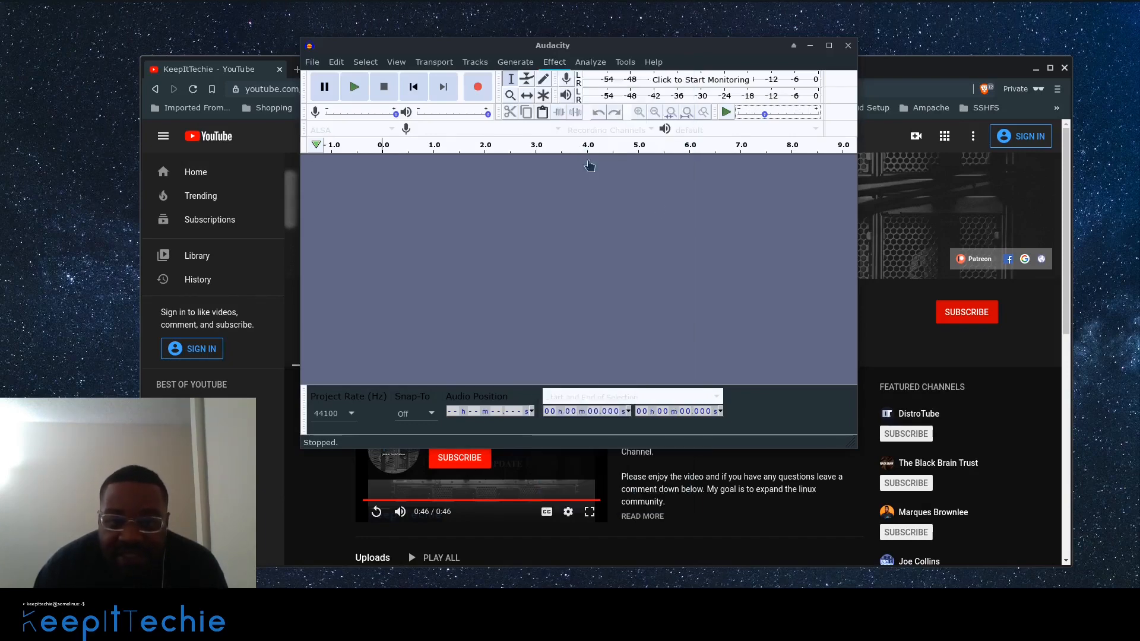
pyautogui.click(554, 62)
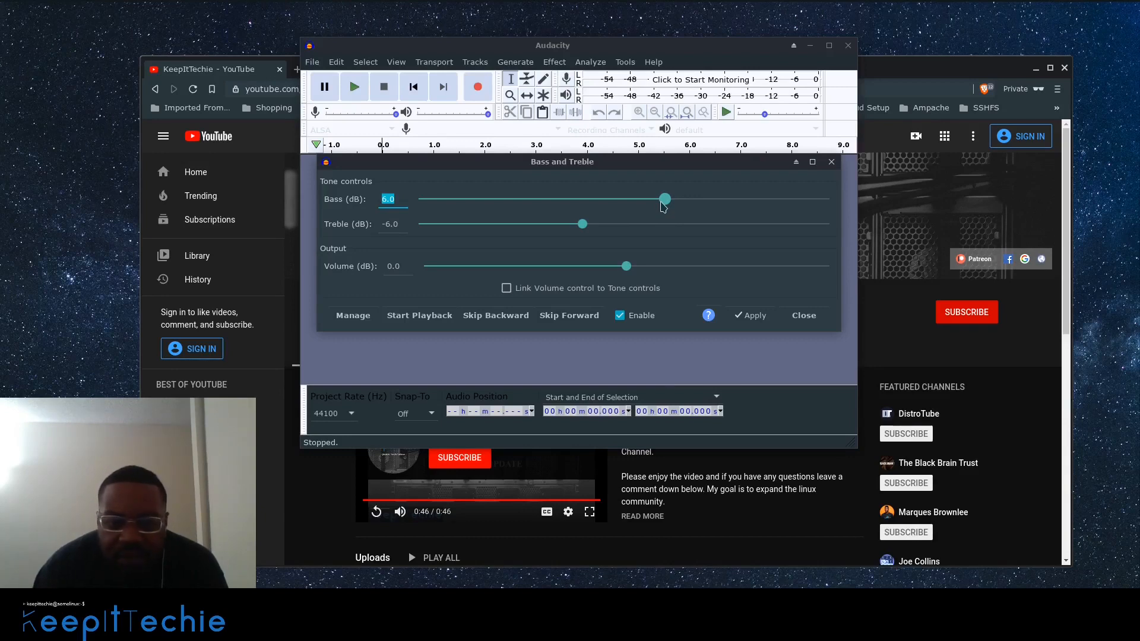
pyautogui.moveTo(660, 213)
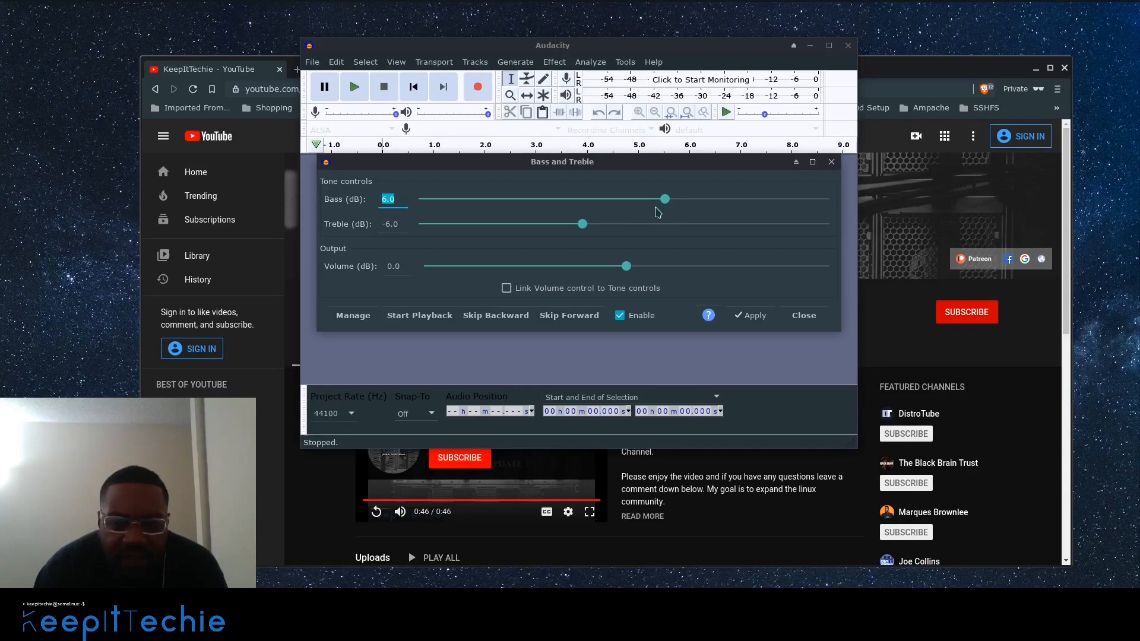
pyautogui.moveTo(803, 316)
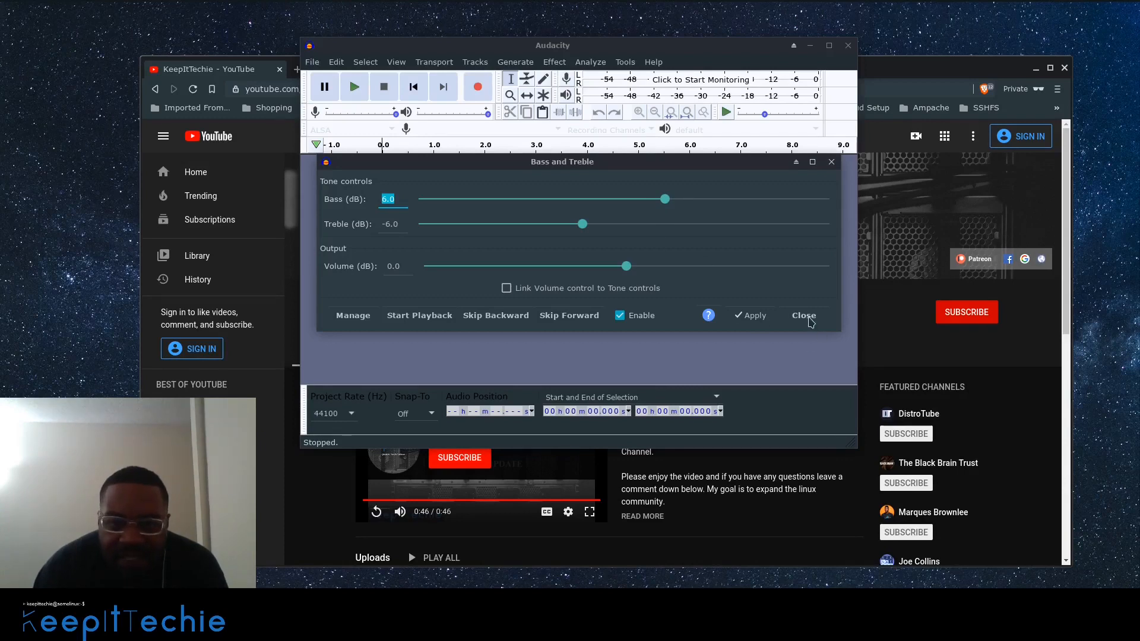
pyautogui.click(803, 315)
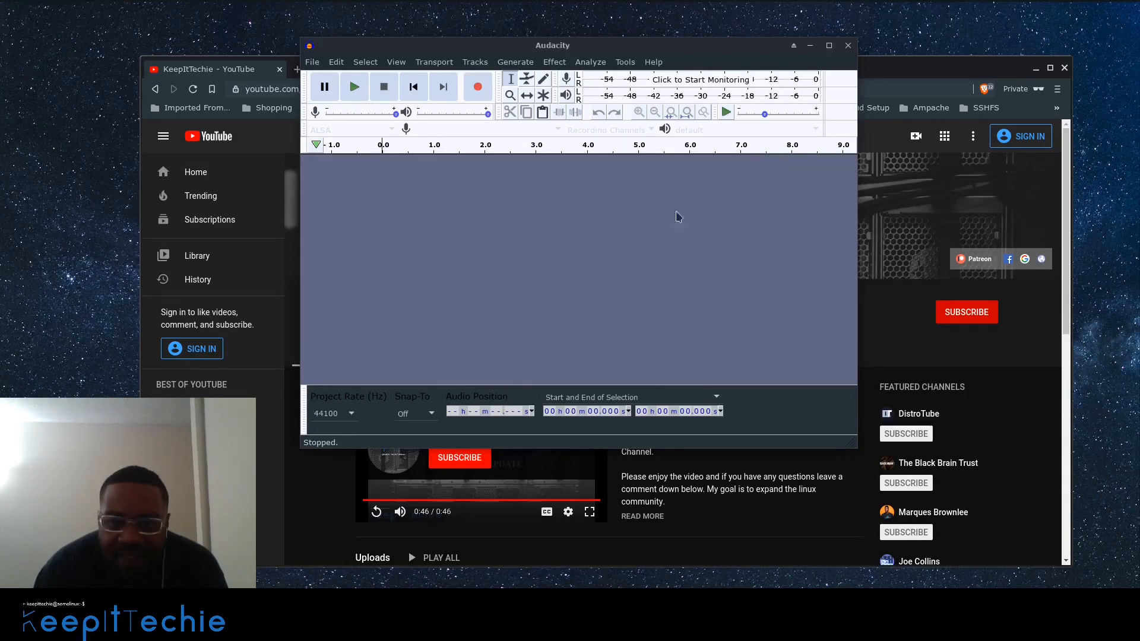
pyautogui.moveTo(526, 78)
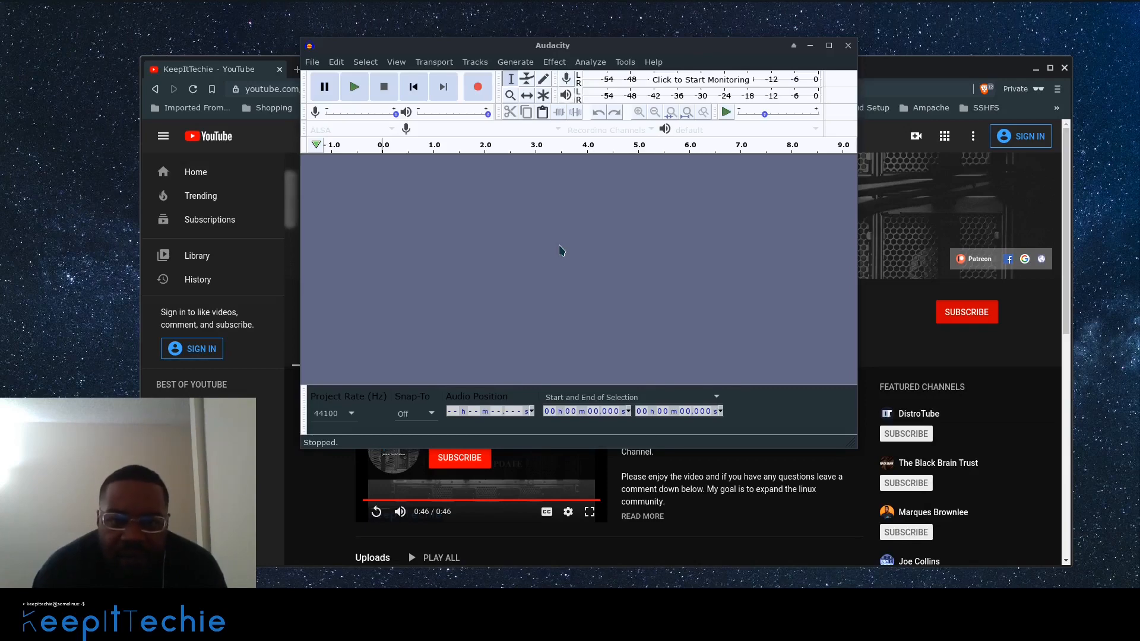
pyautogui.moveTo(808, 139)
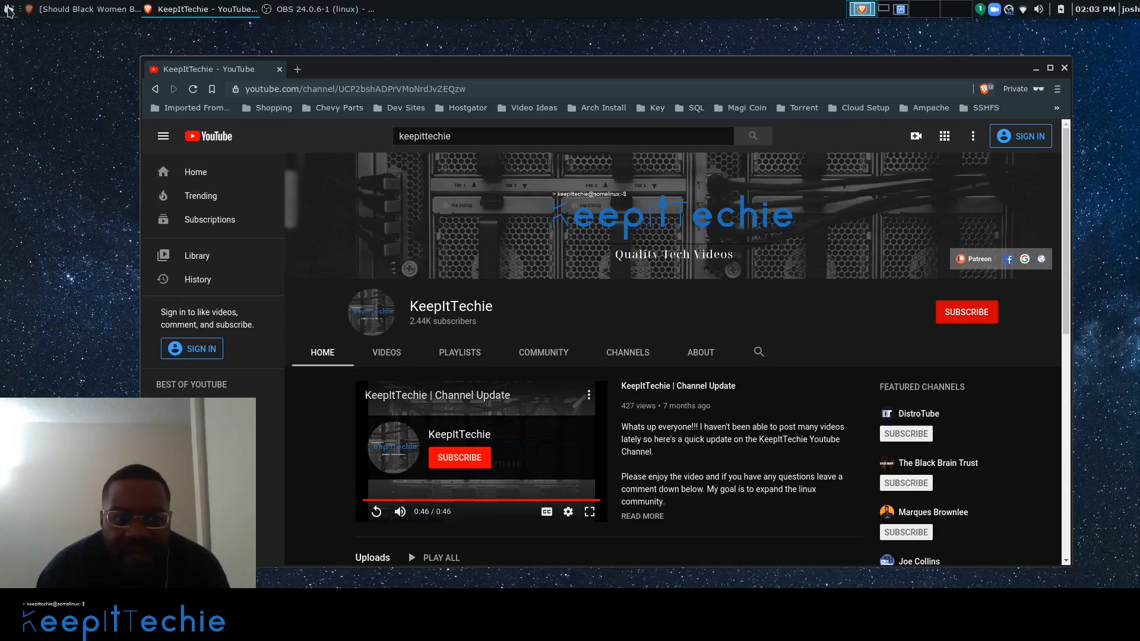
# - Bring up the Whisker Menu applications list to launch GIMP
pyautogui.click(7, 8)
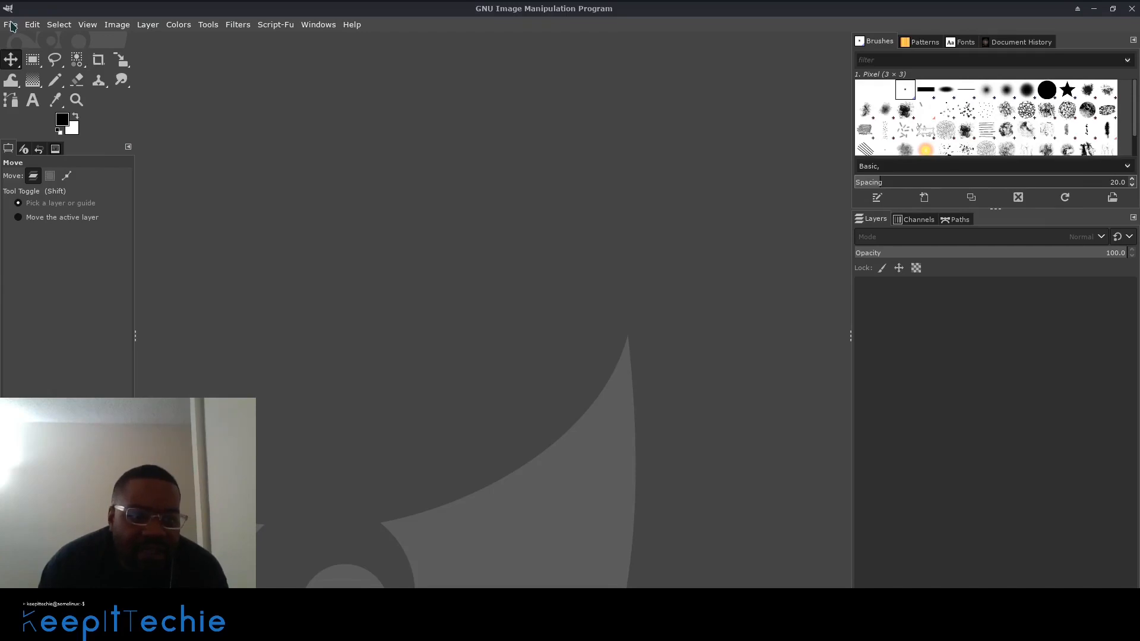
# - Open atom.xcf from the E60 - Atom folder via File > Open
pyautogui.click(11, 24)
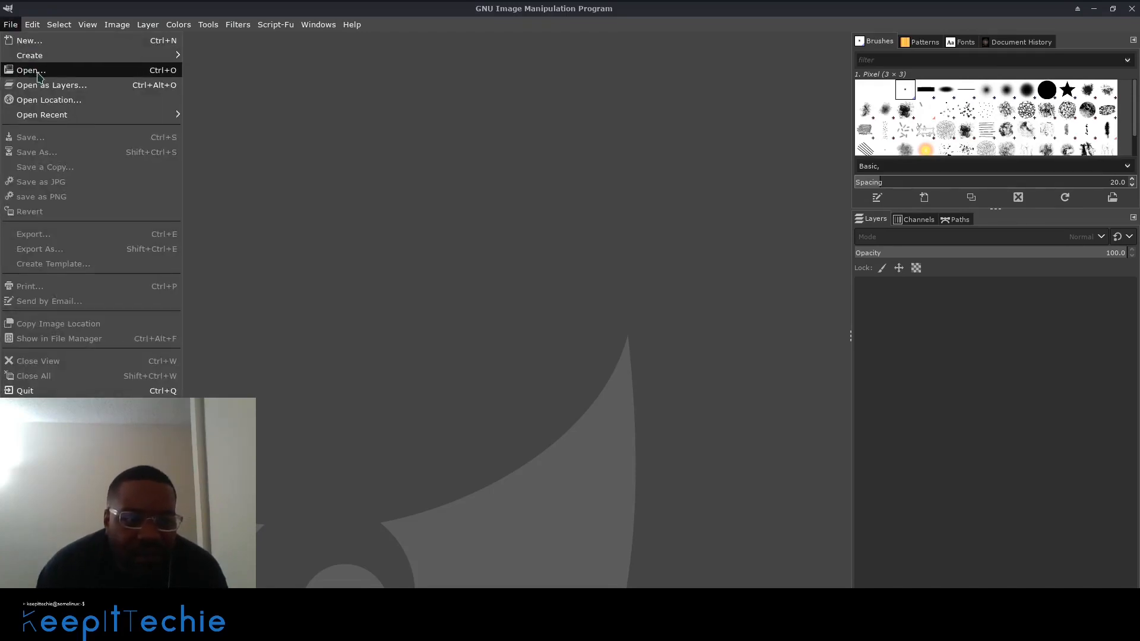
pyautogui.click(28, 70)
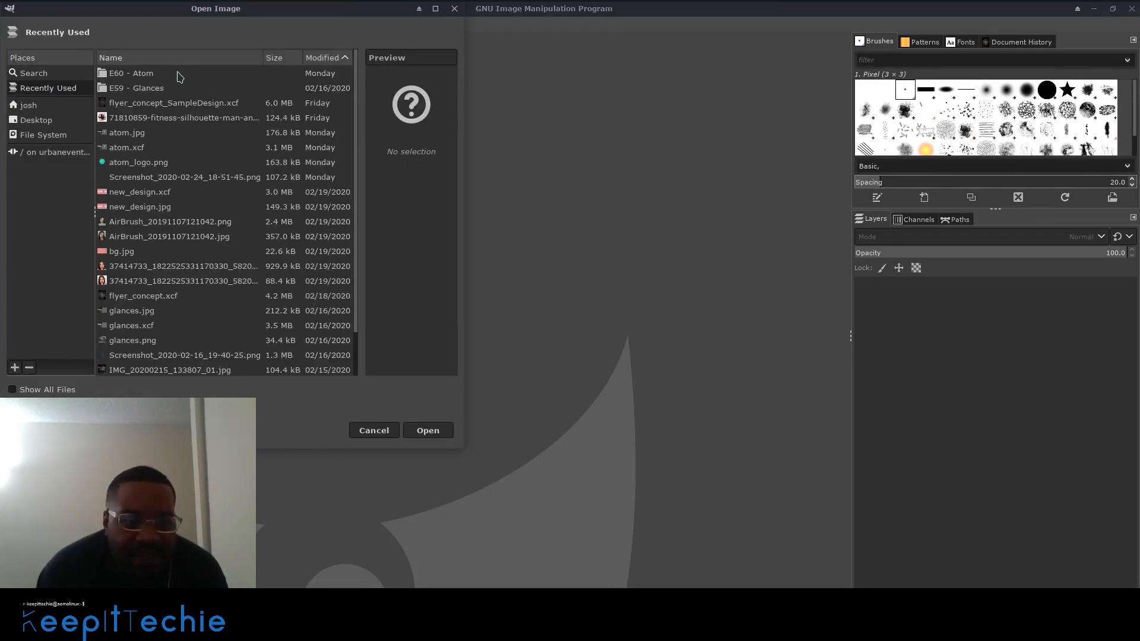
pyautogui.moveTo(141, 89)
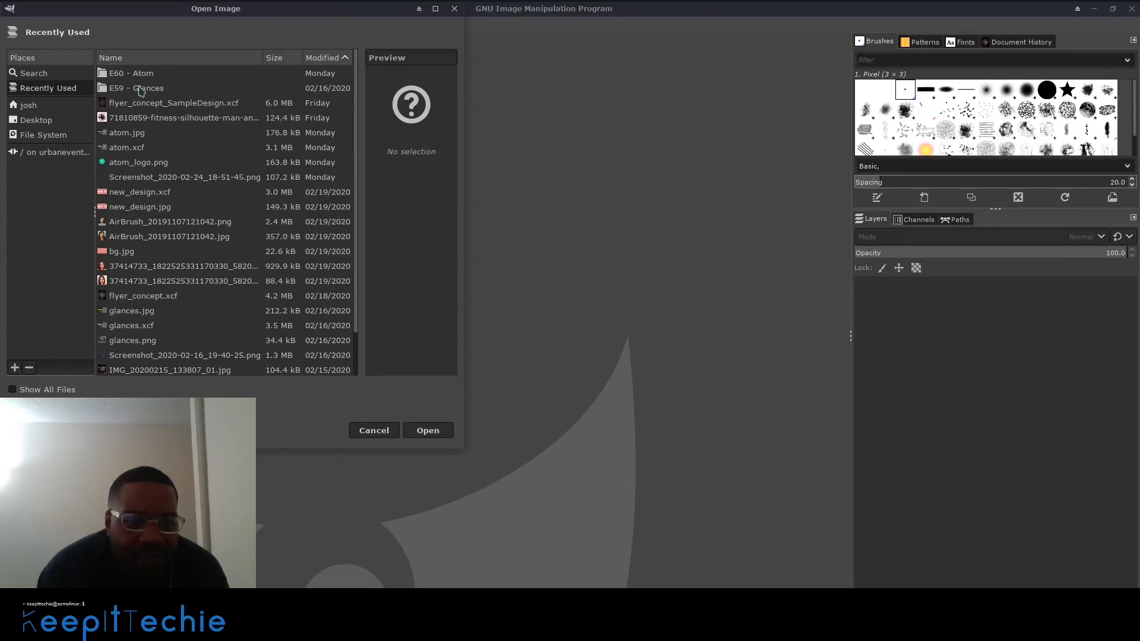
pyautogui.doubleClick(131, 73)
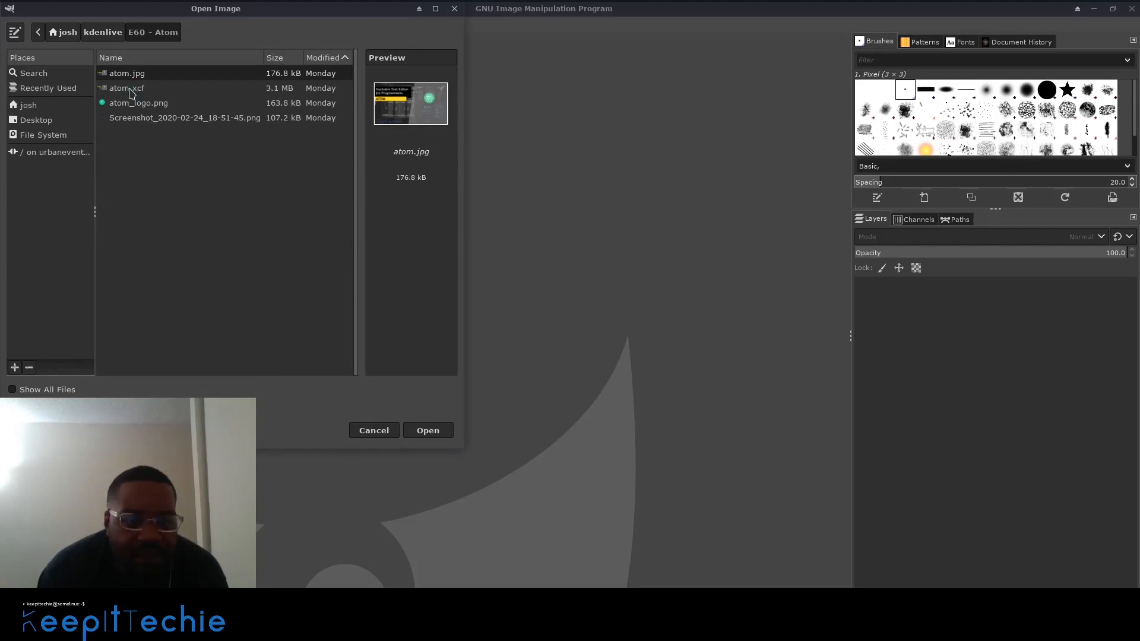
pyautogui.click(126, 88)
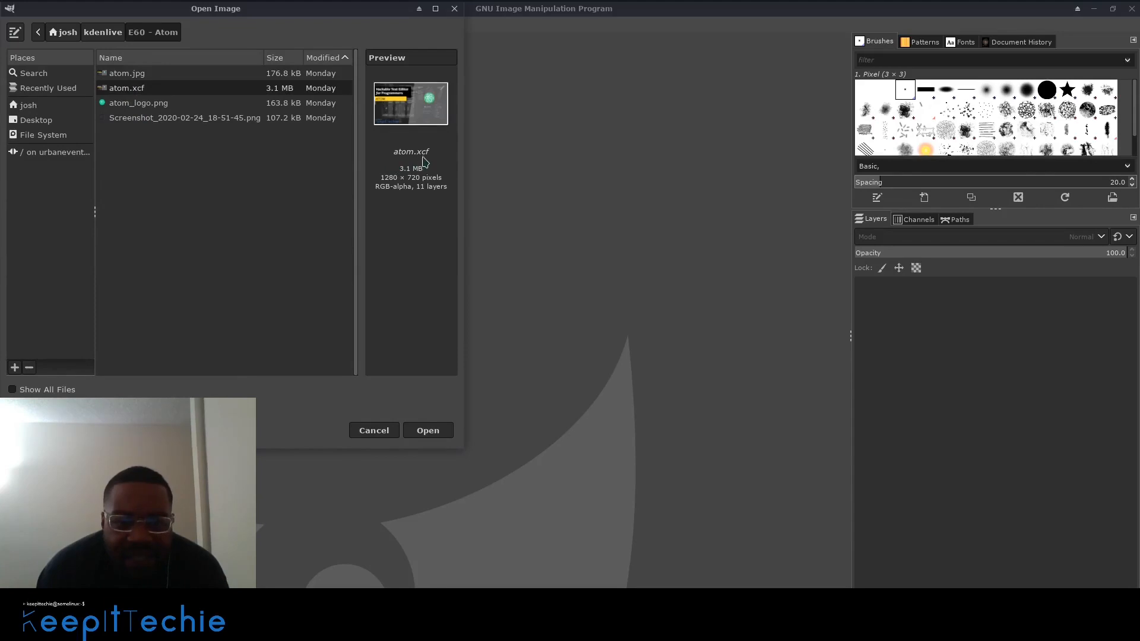
pyautogui.moveTo(435, 311)
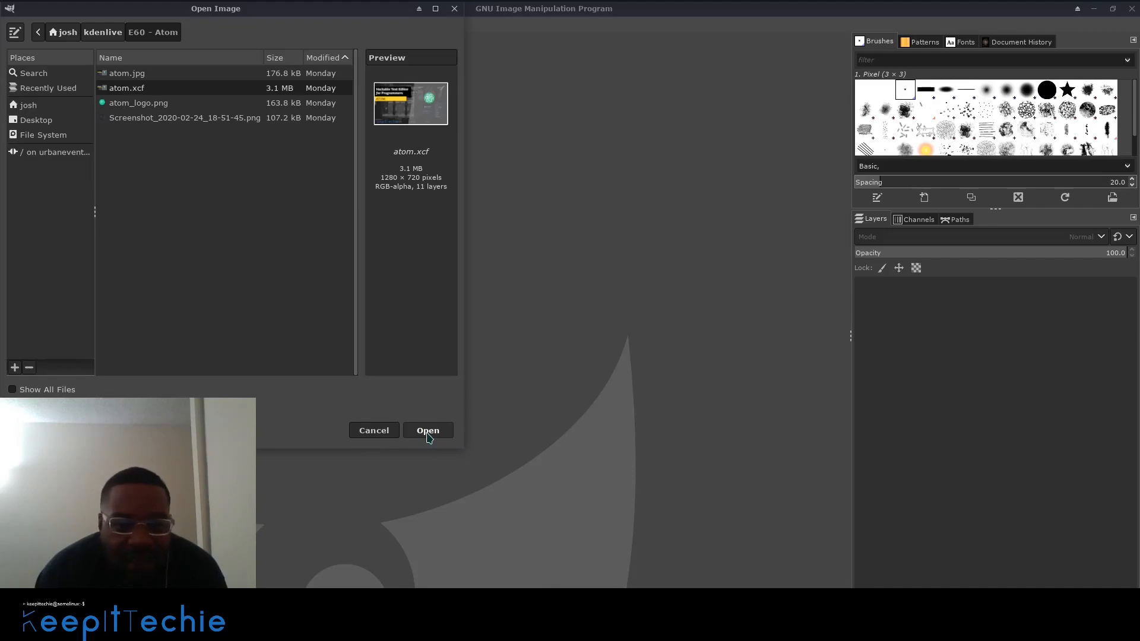
pyautogui.click(427, 430)
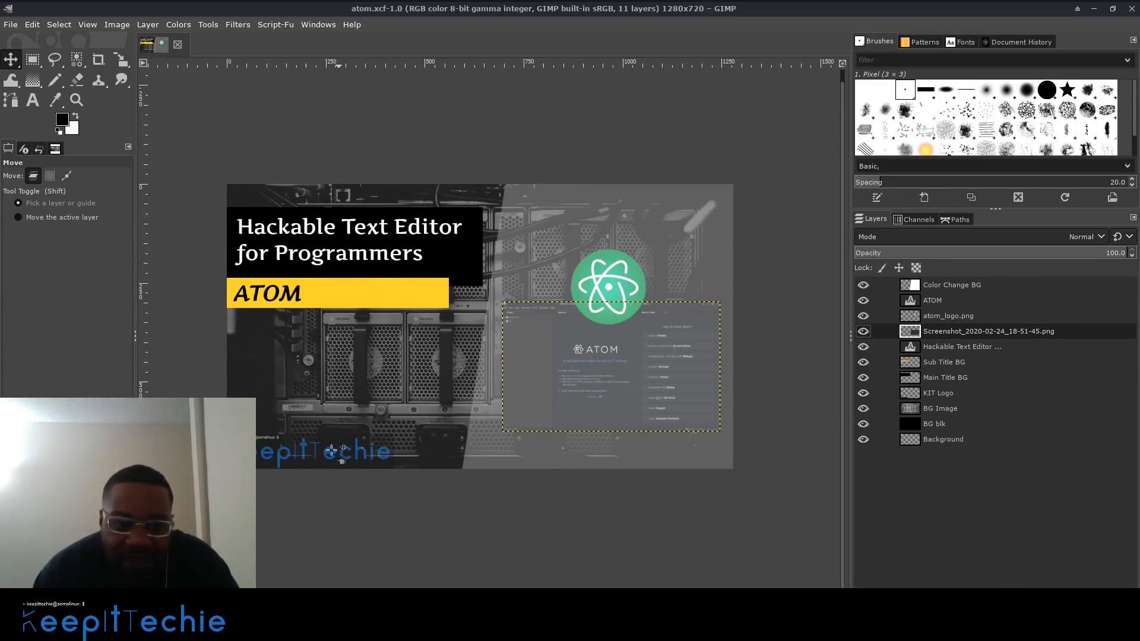
pyautogui.moveTo(336, 429)
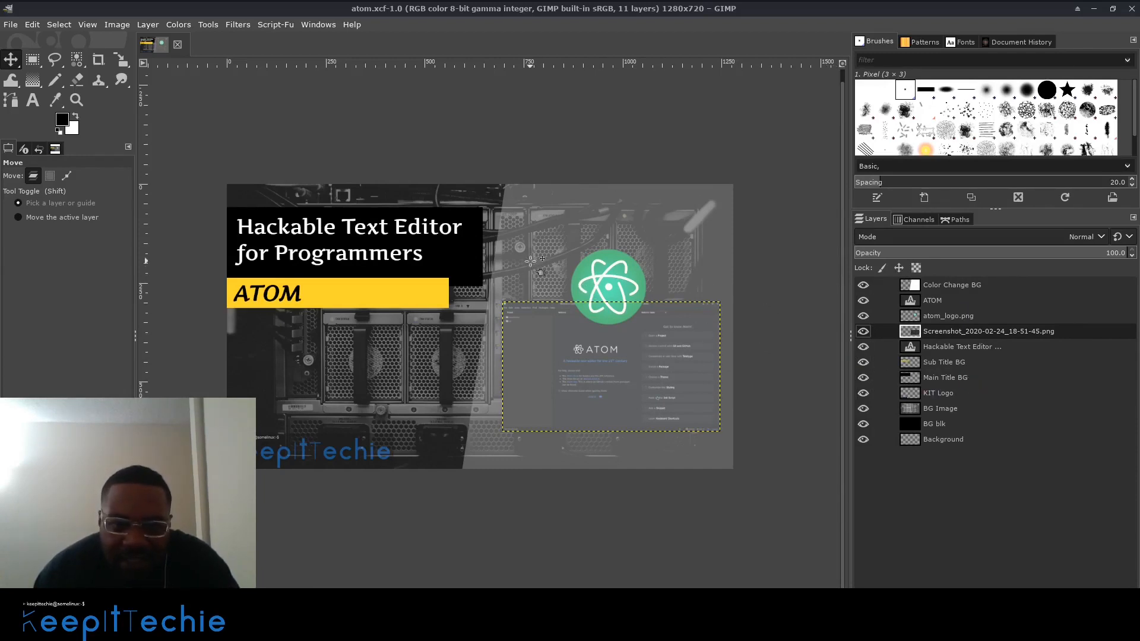
pyautogui.moveTo(381, 381)
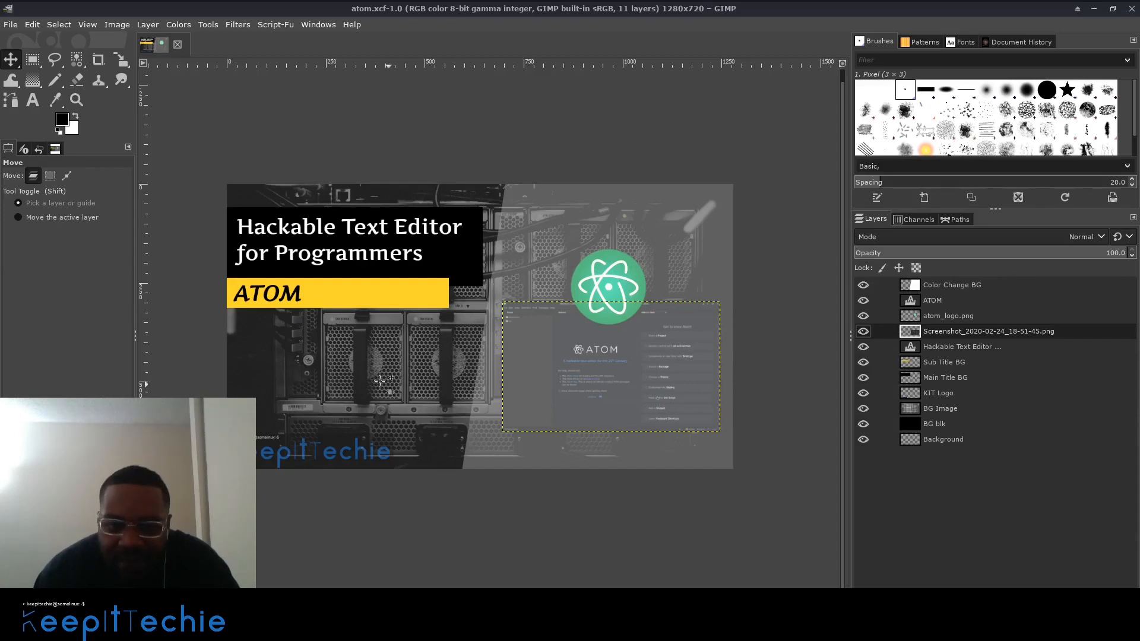
pyautogui.moveTo(549, 274)
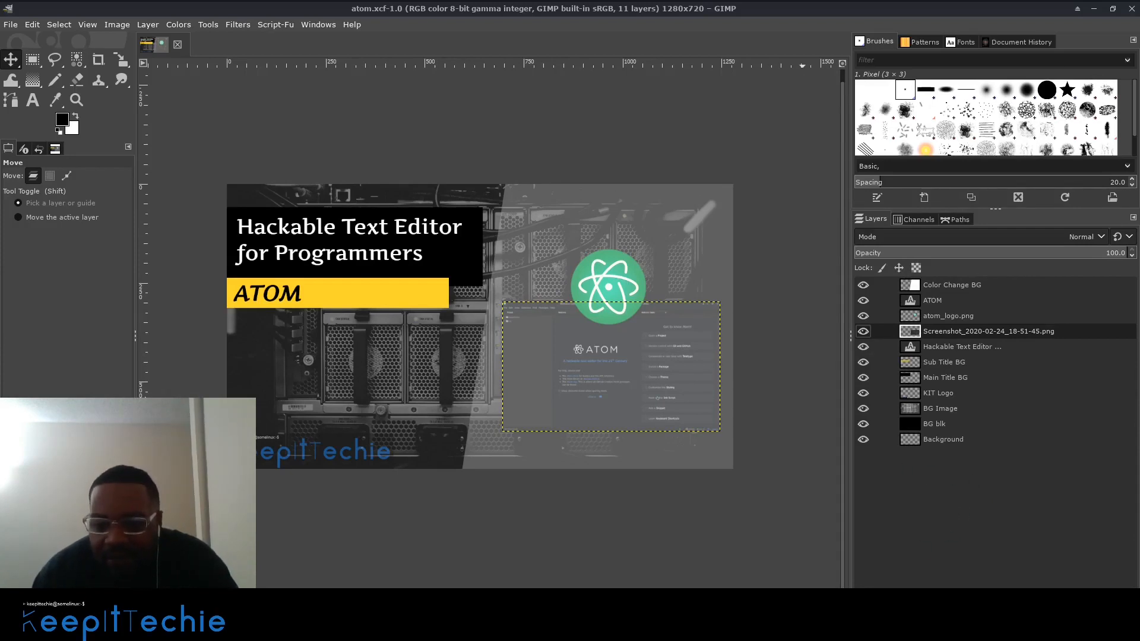
pyautogui.moveTo(893, 520)
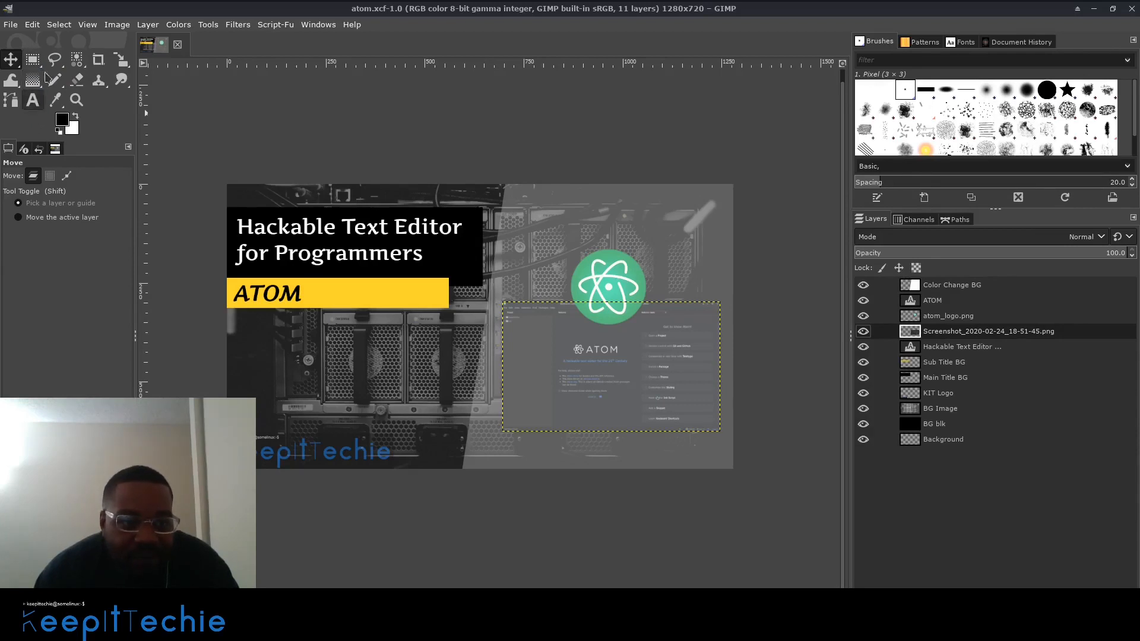
pyautogui.moveTo(32, 80)
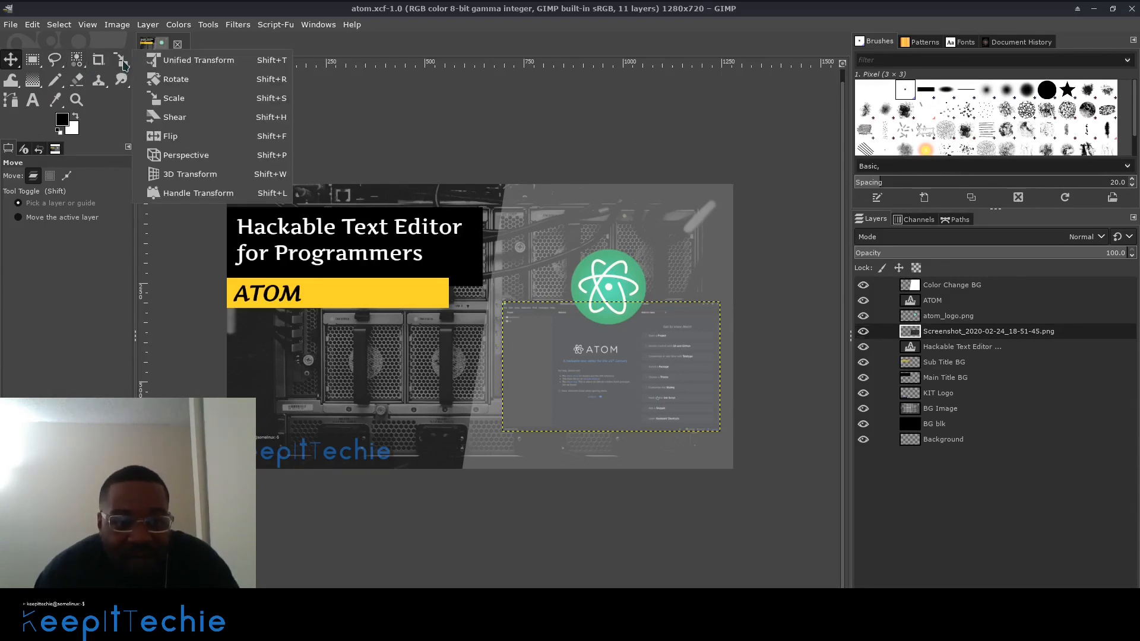
pyautogui.moveTo(100, 59)
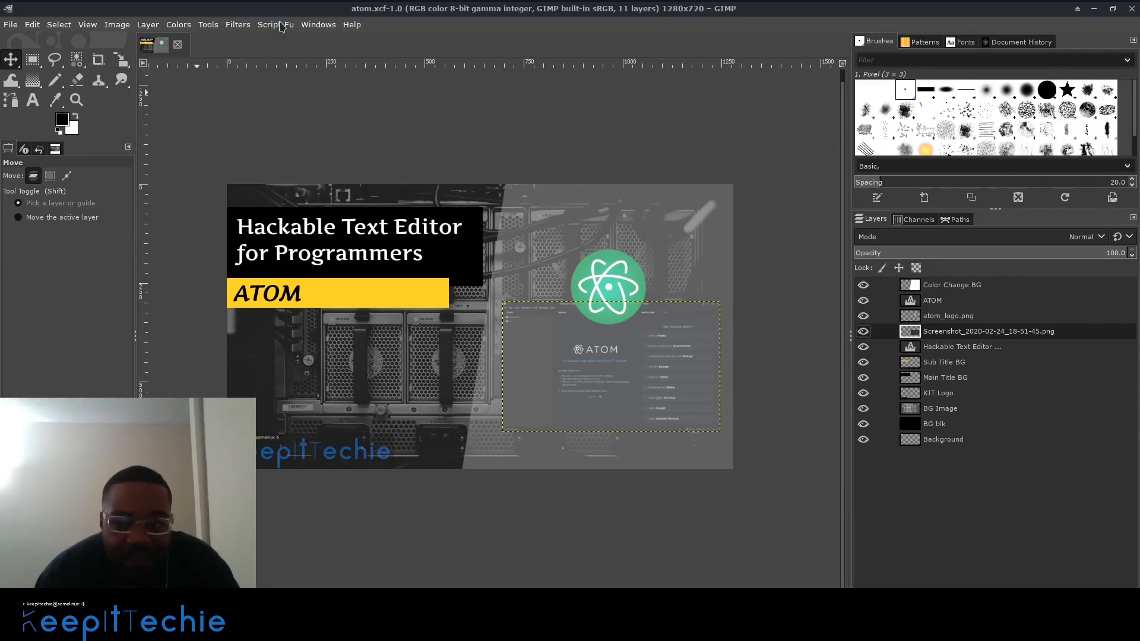
# - Show GIMP's Script-Fu categories such as Artist, Photo and Watermark over the Atom thumbnail
pyautogui.click(274, 24)
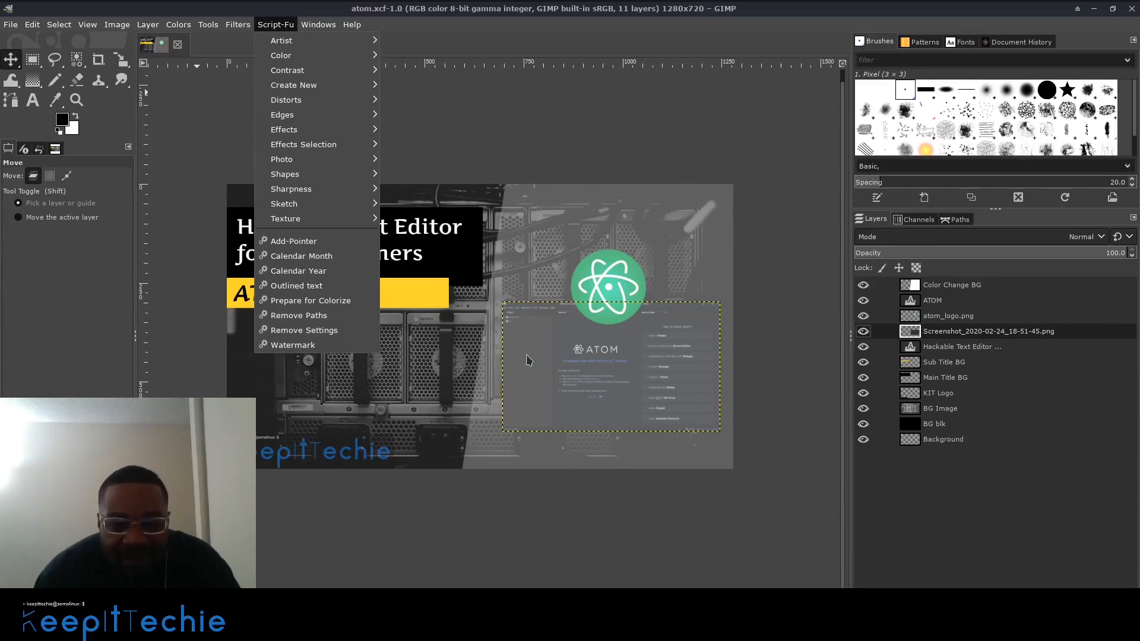
pyautogui.moveTo(284, 174)
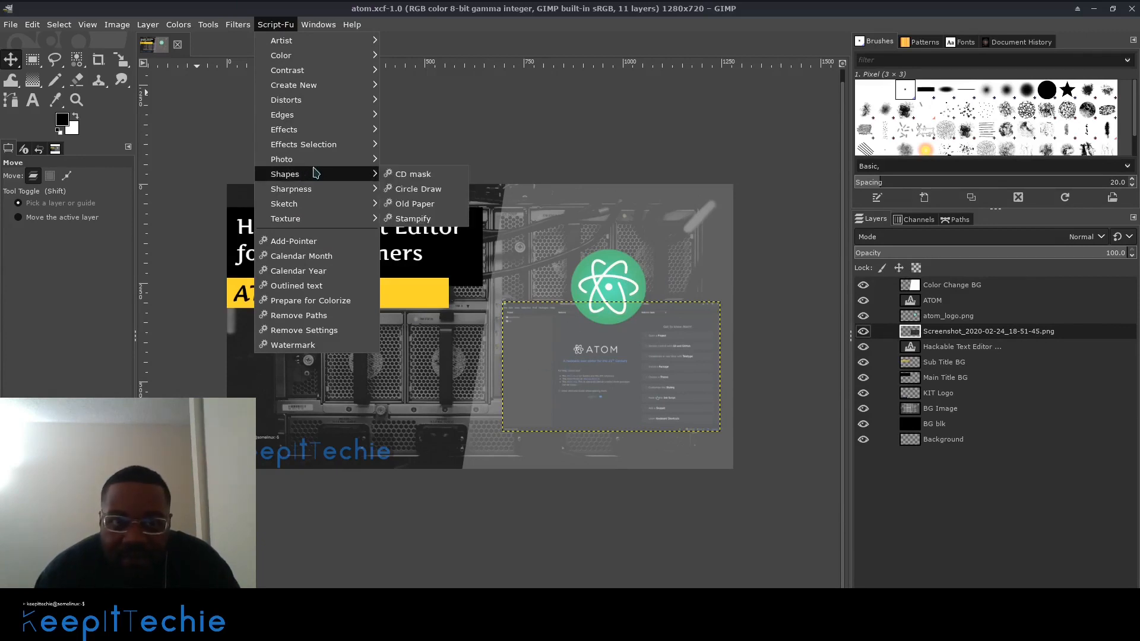
pyautogui.moveTo(281, 159)
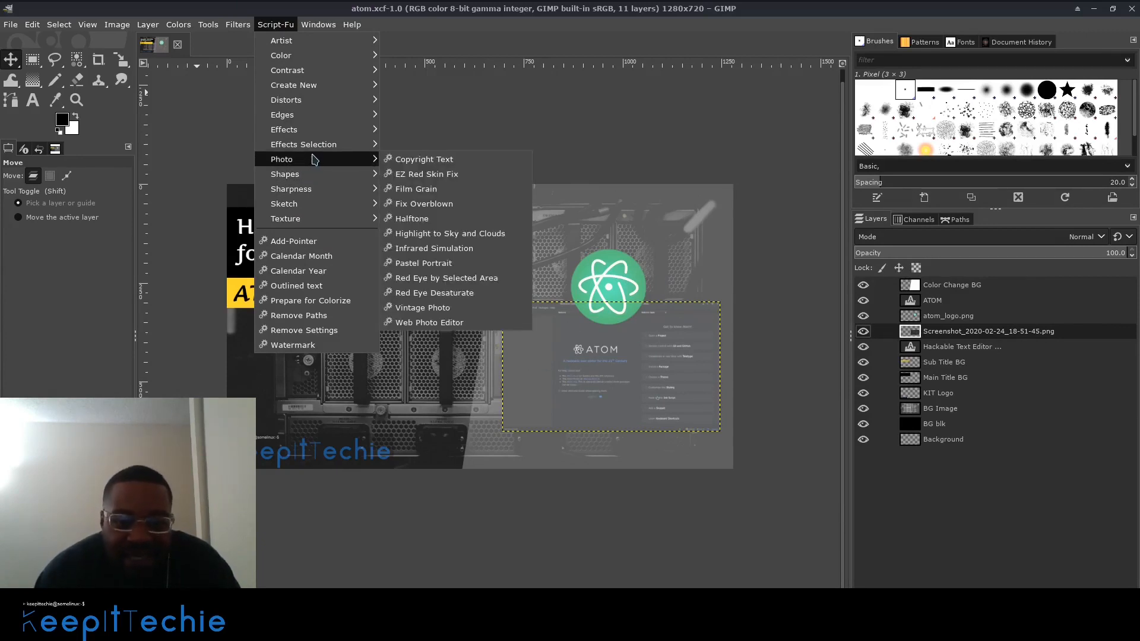
pyautogui.moveTo(303, 143)
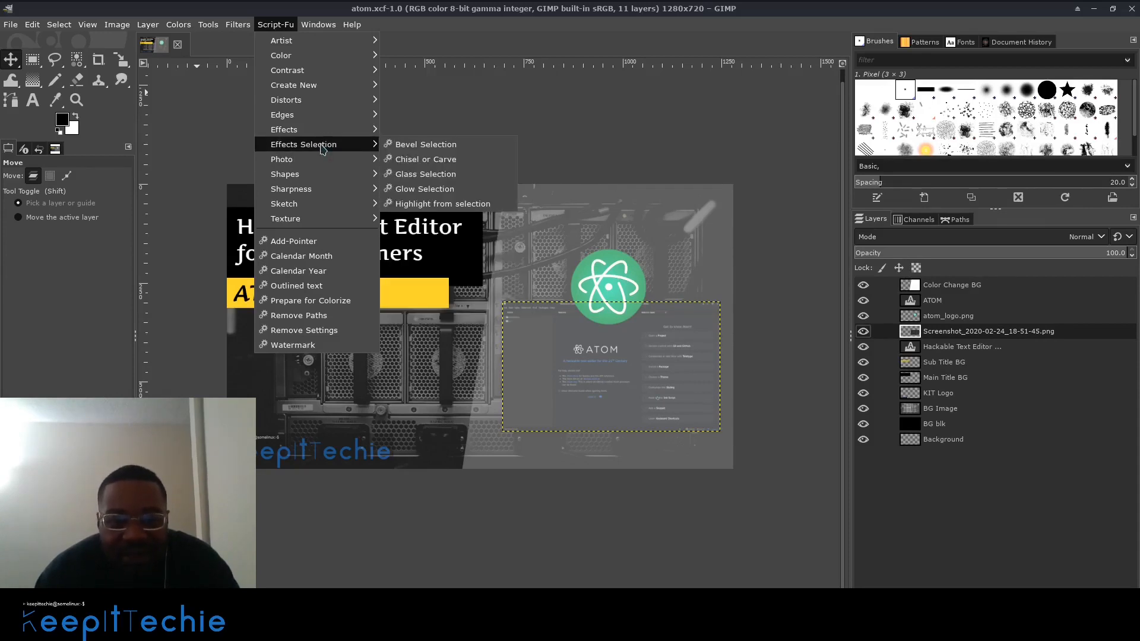